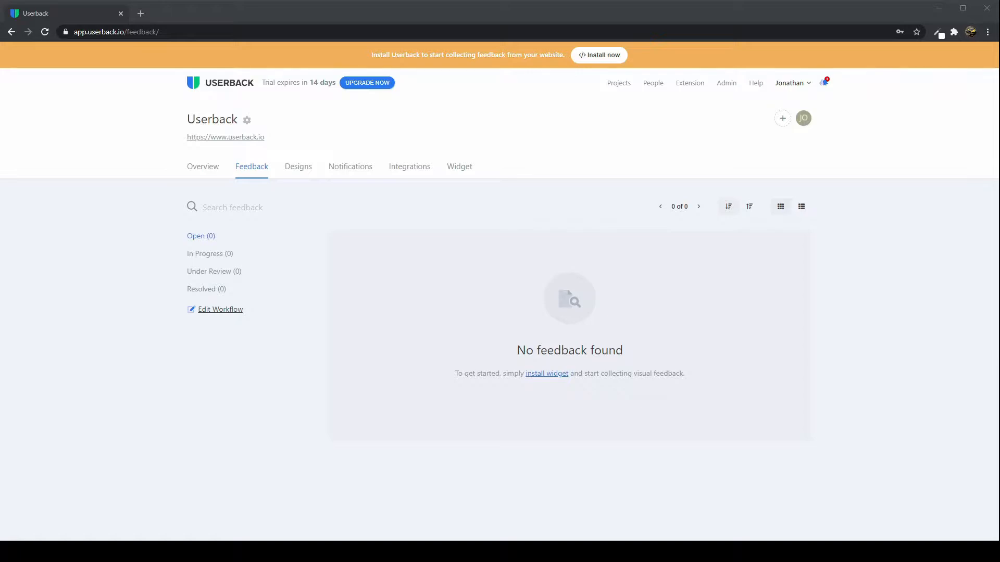
- Go to the project's Widget settings from the empty feedback list
click(458, 166)
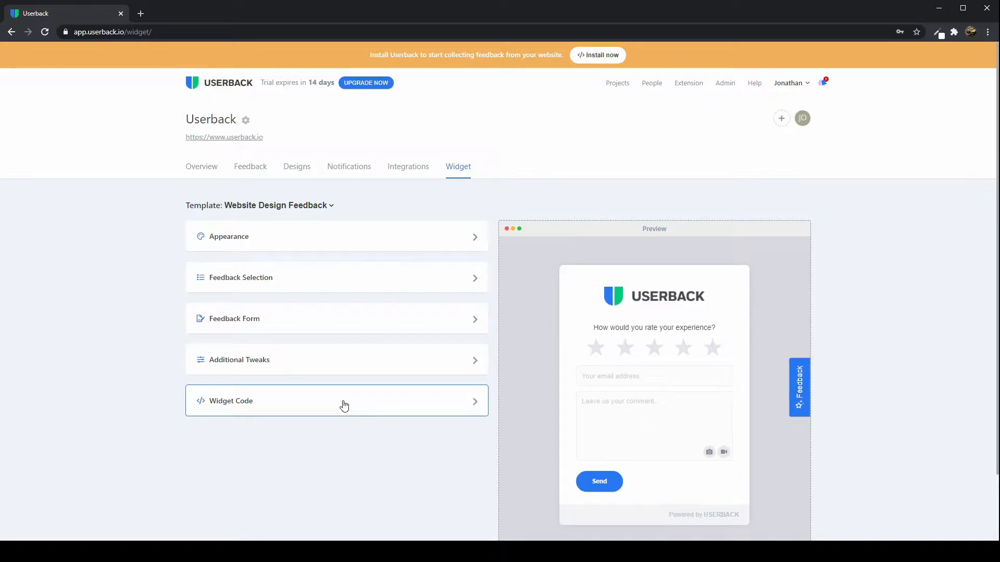
- Expand the Widget Code panel to reveal the embed script snippet
click(342, 400)
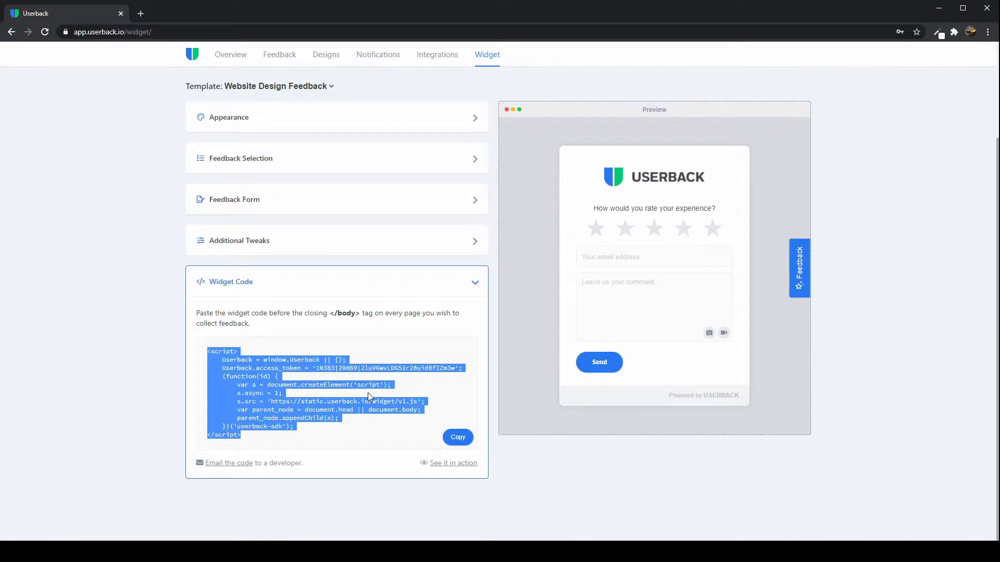
mouse_move(348, 421)
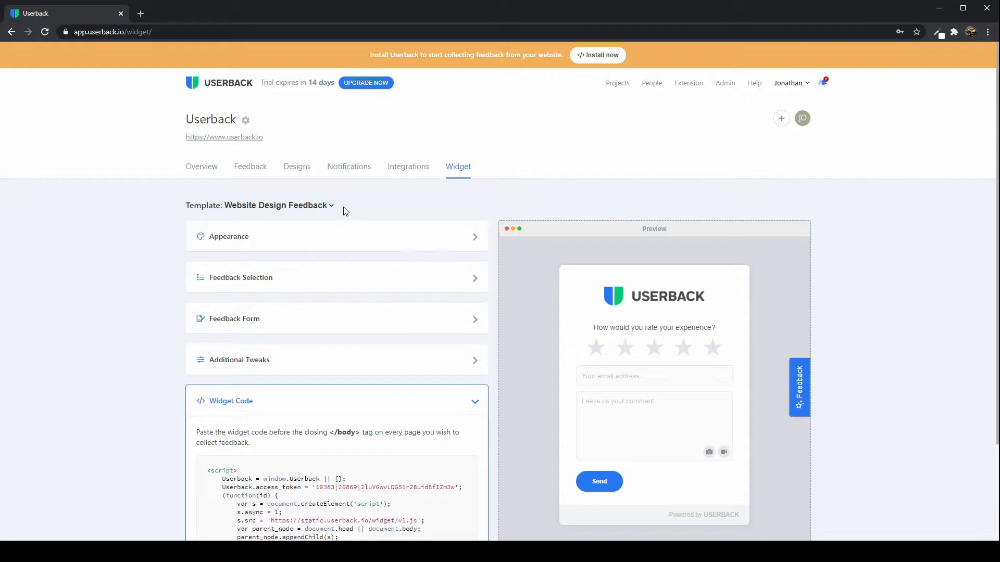
mouse_move(341, 208)
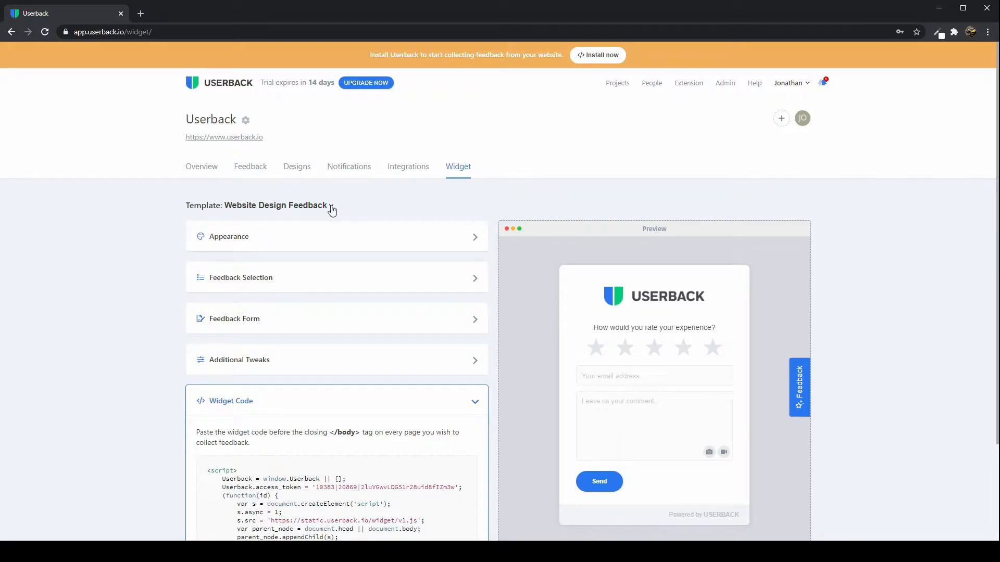
- Show the widget template list with Bug Tracking and other choices
click(331, 208)
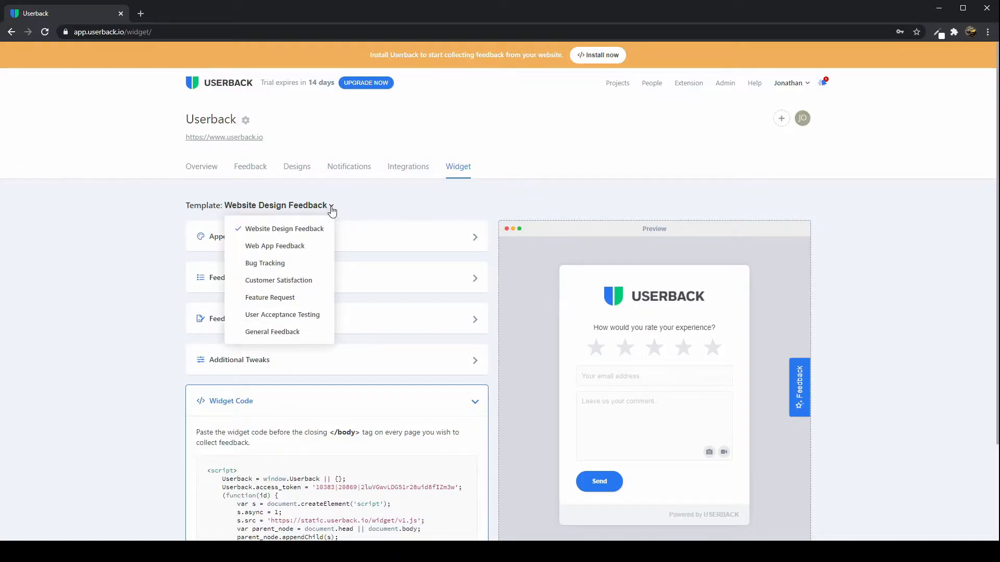
mouse_move(278, 280)
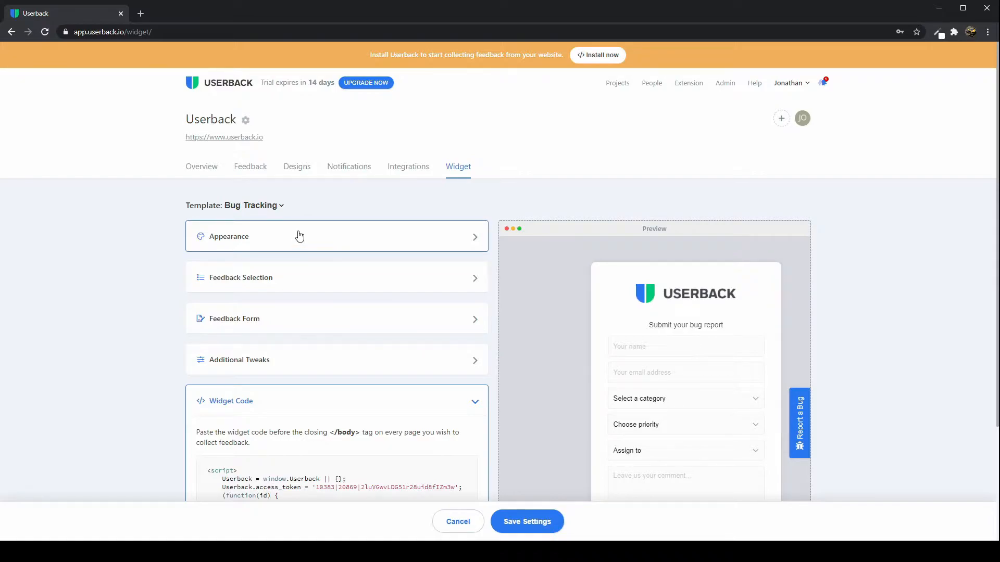
mouse_move(318, 221)
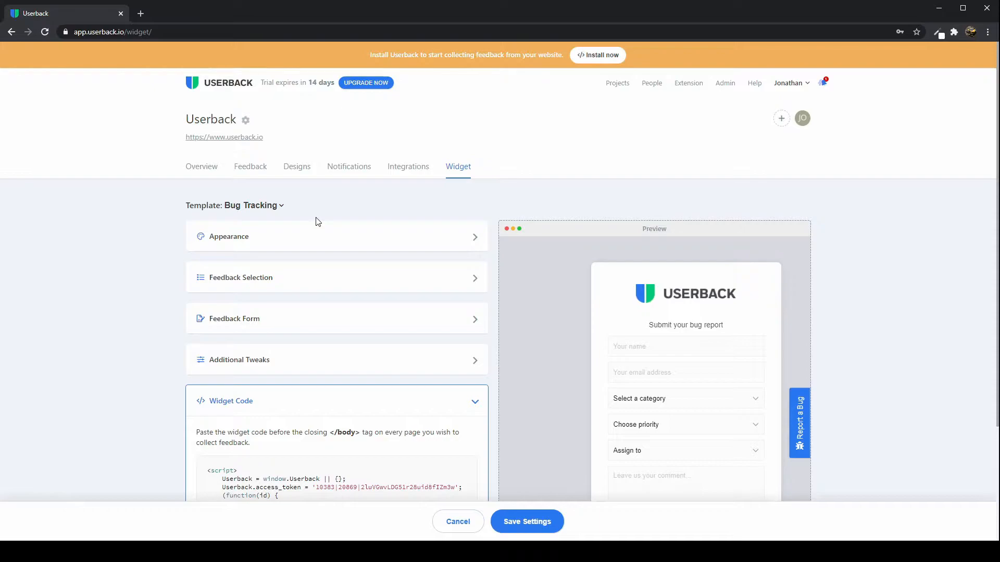
mouse_move(692, 372)
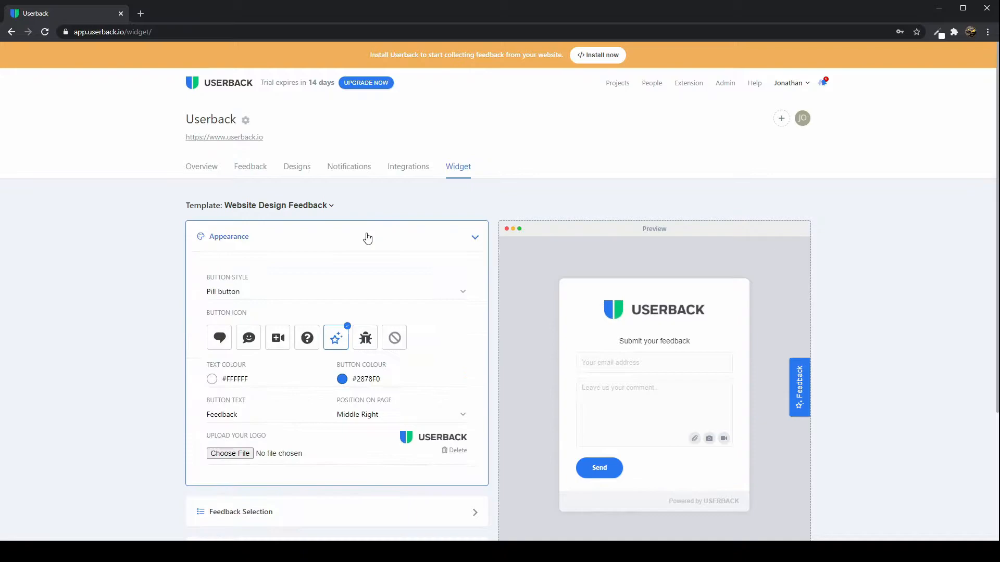
- Change the feedback button icon from a question mark to a speech bubble
scroll(down, 3)
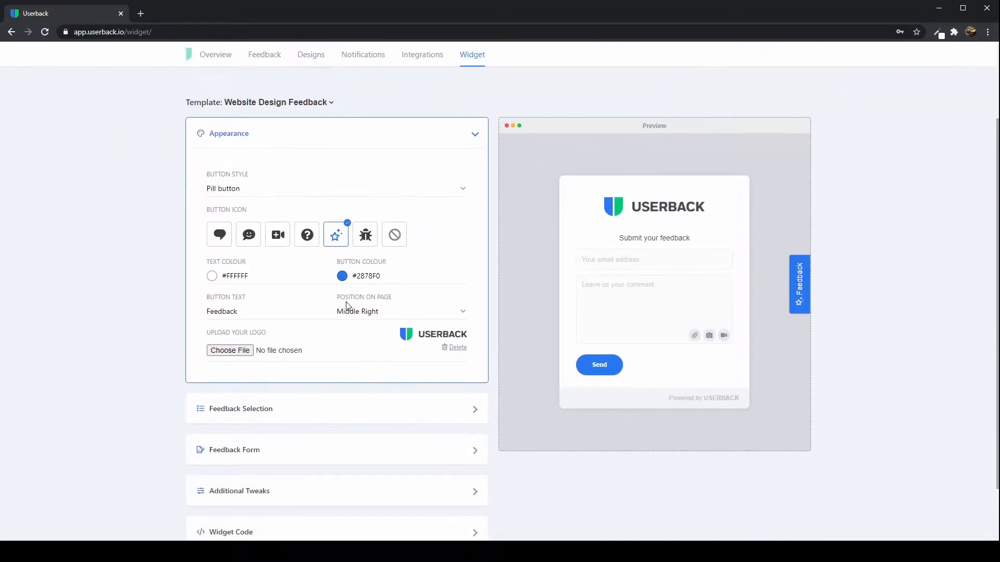
click(306, 235)
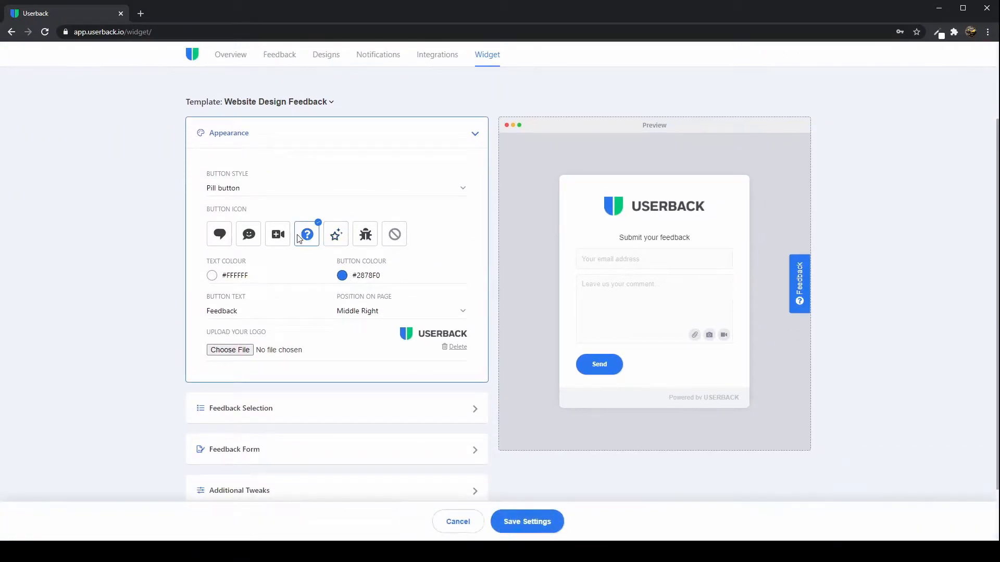
click(219, 233)
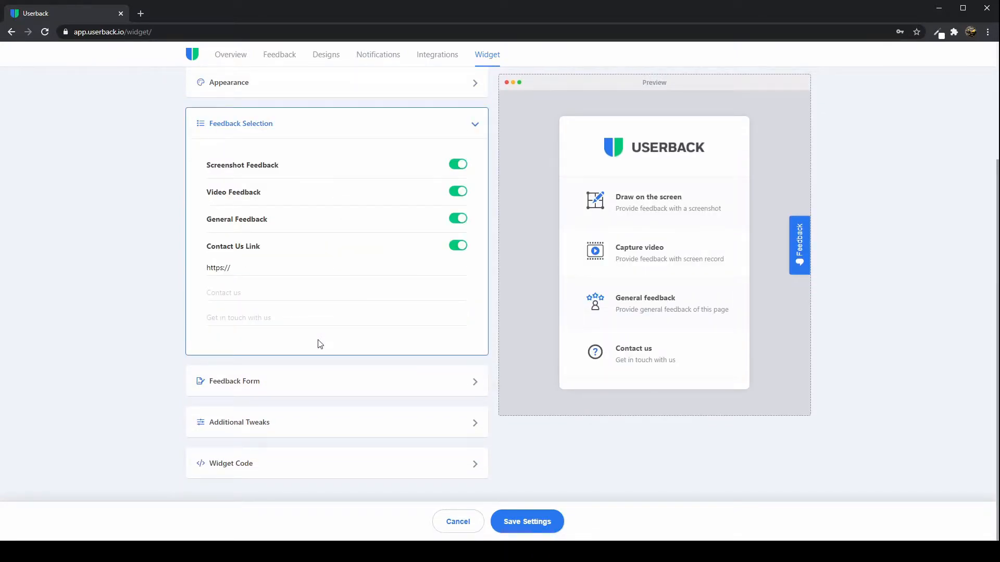
mouse_move(336, 176)
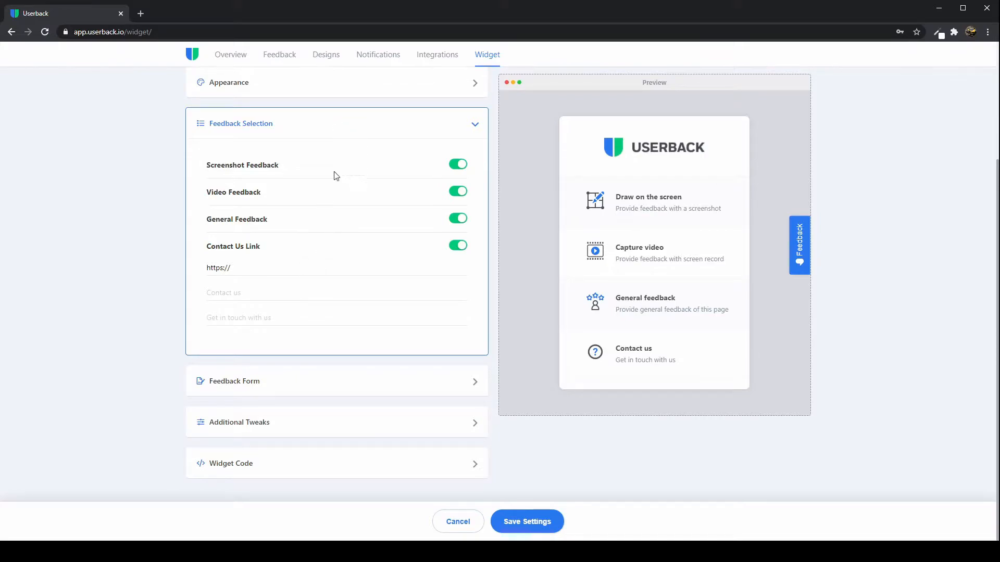
mouse_move(331, 186)
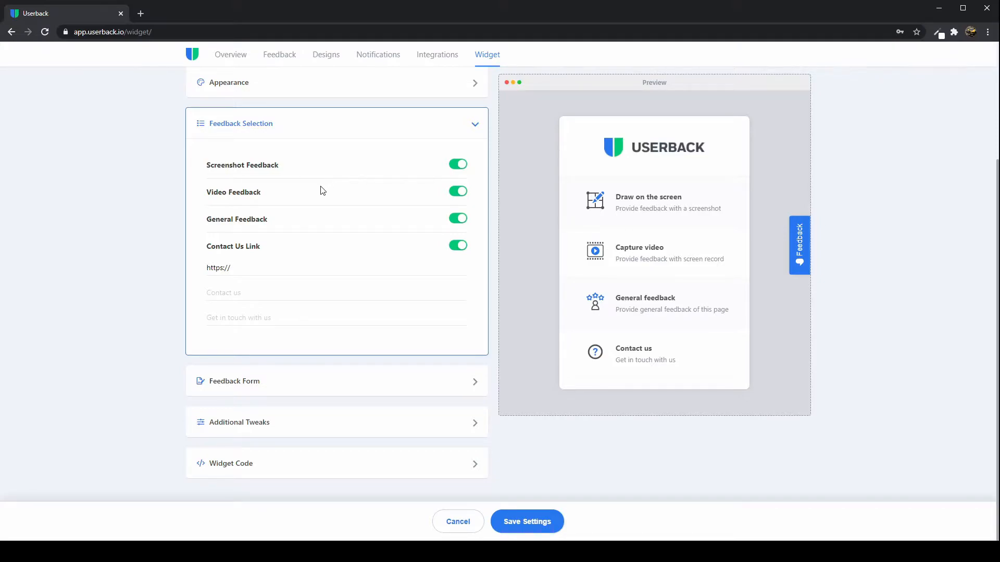
mouse_move(313, 196)
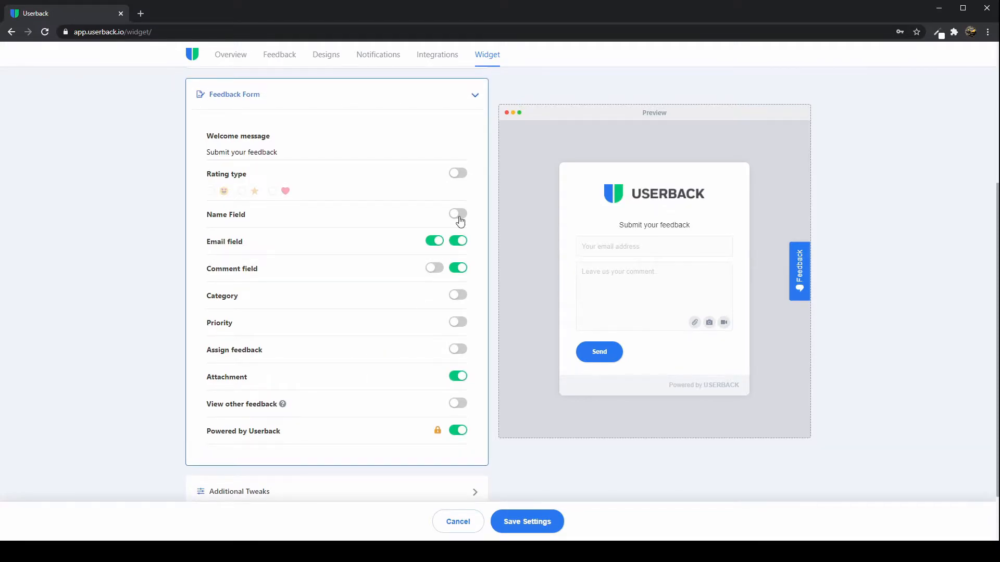
- Enable the Name field, toggle Category and Priority off again, and reveal Additional Tweaks
click(457, 214)
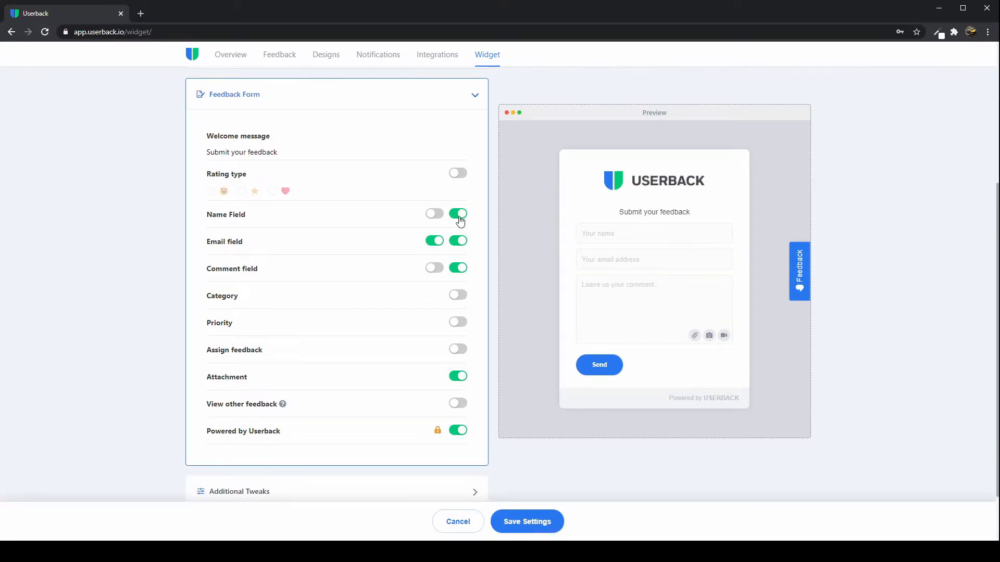
mouse_move(434, 213)
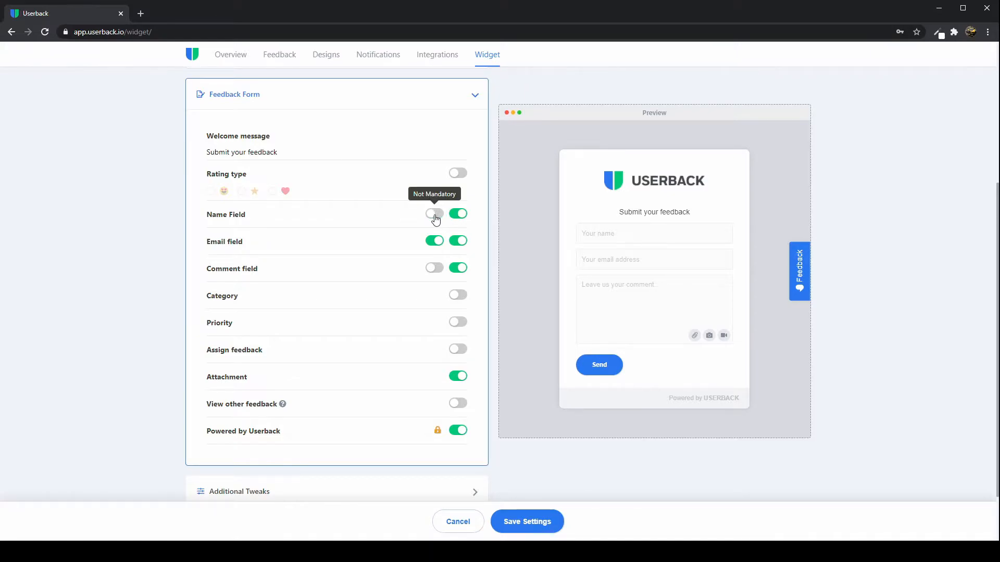
click(457, 294)
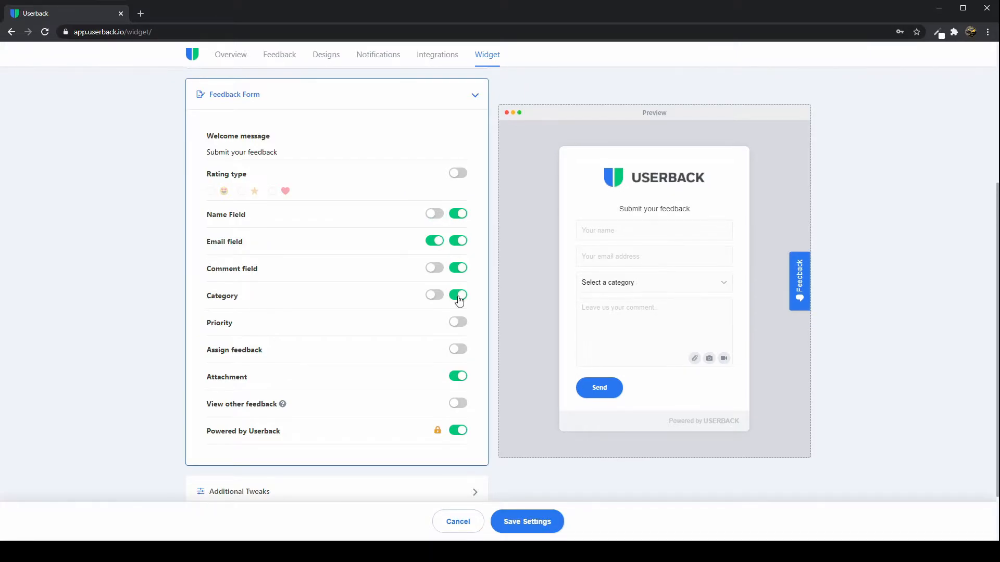
click(457, 322)
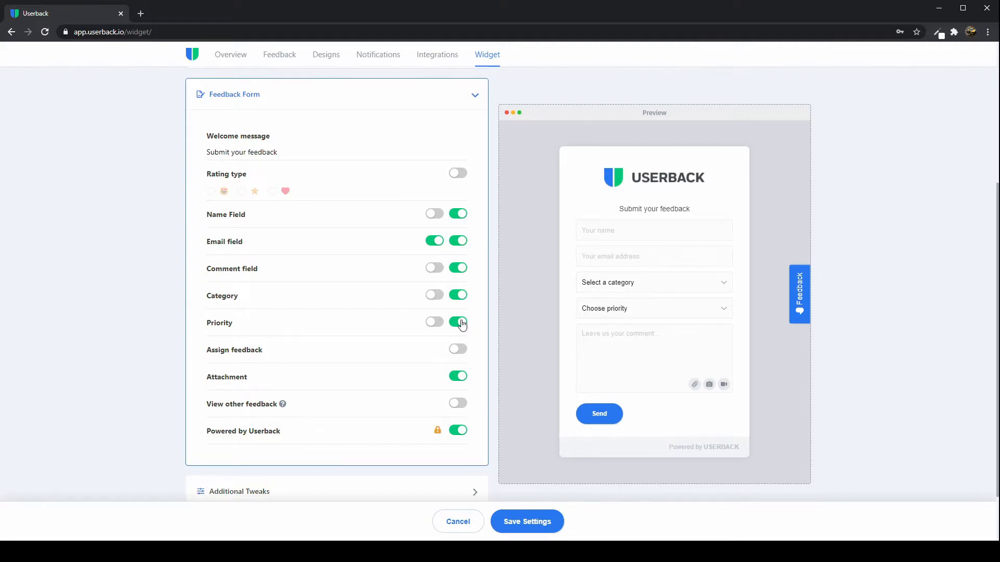
click(457, 295)
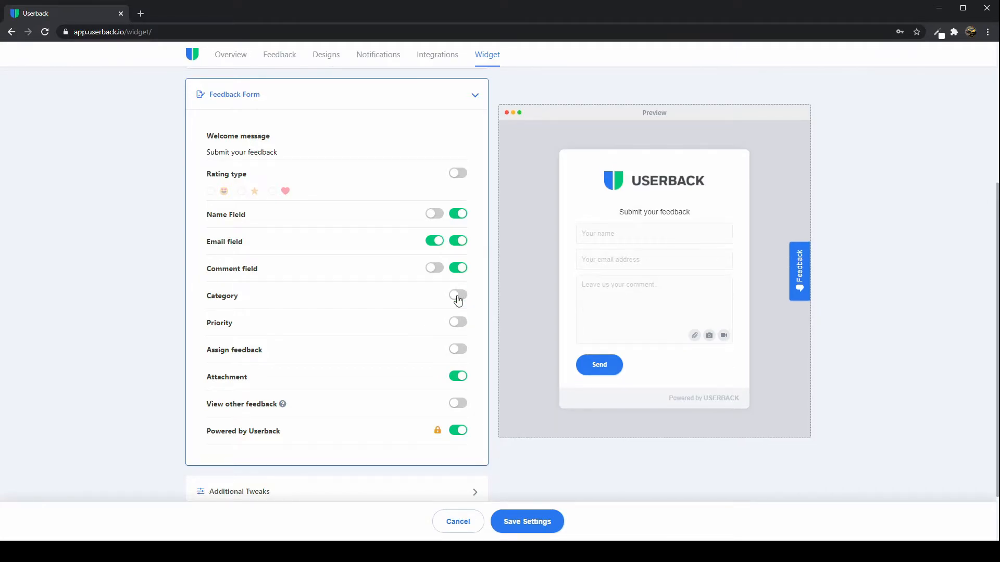
click(239, 491)
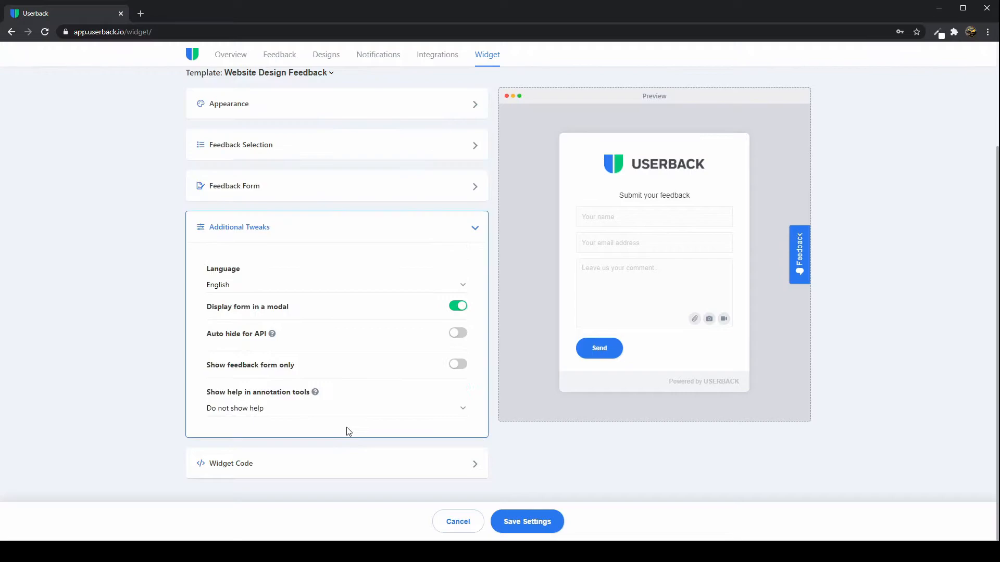
mouse_move(336, 283)
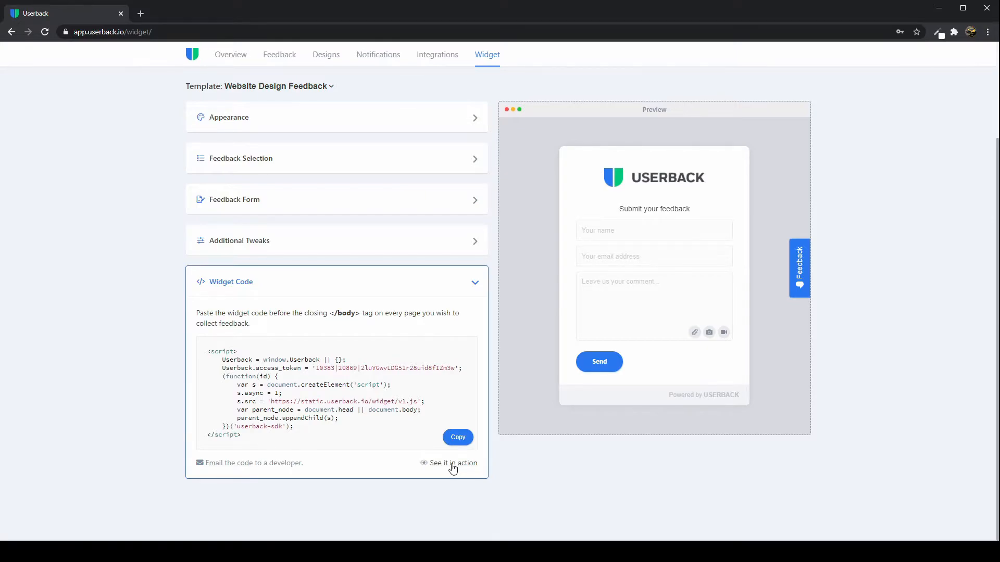
- Launch the widget demo page via See it in action
click(453, 463)
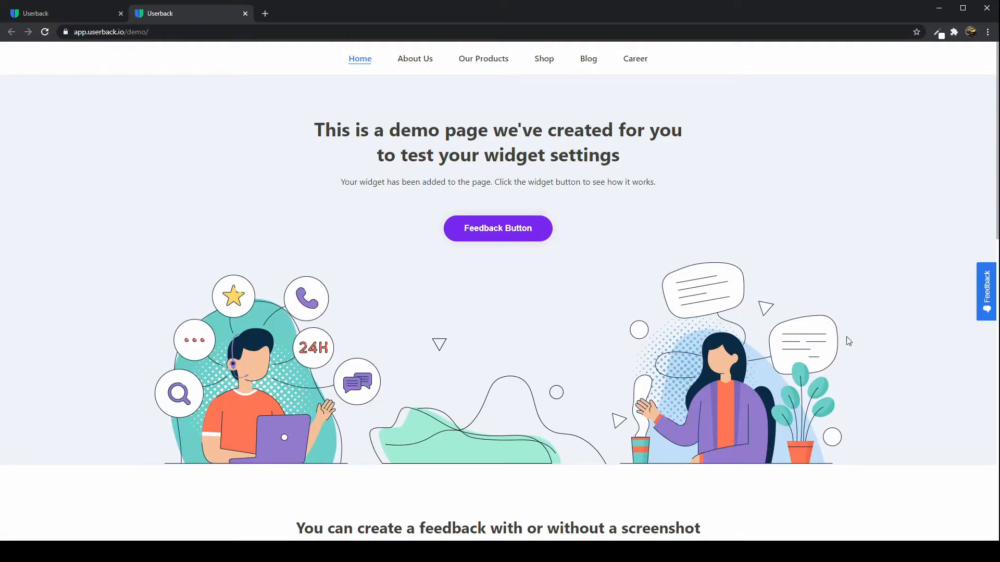
mouse_move(985, 294)
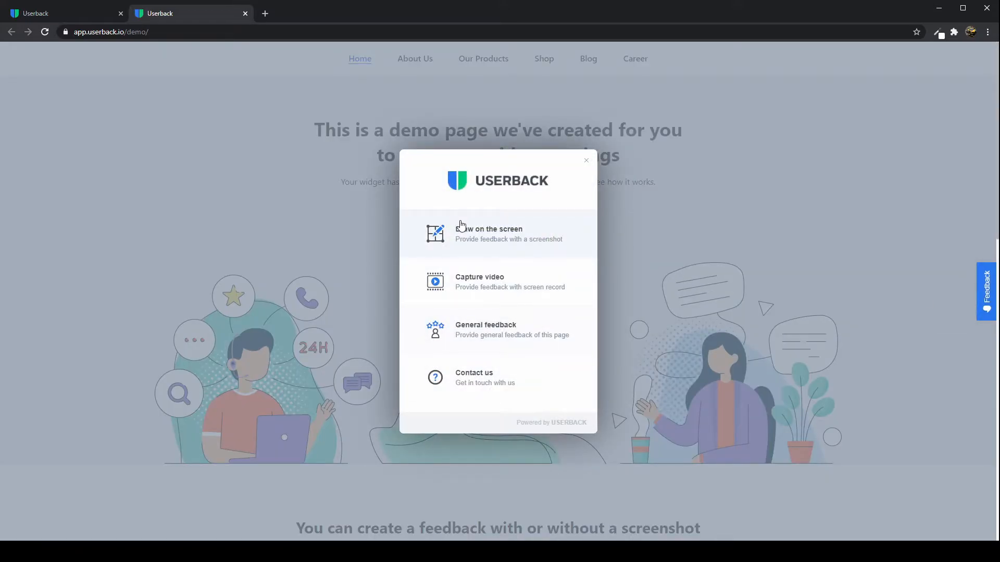
mouse_move(471, 283)
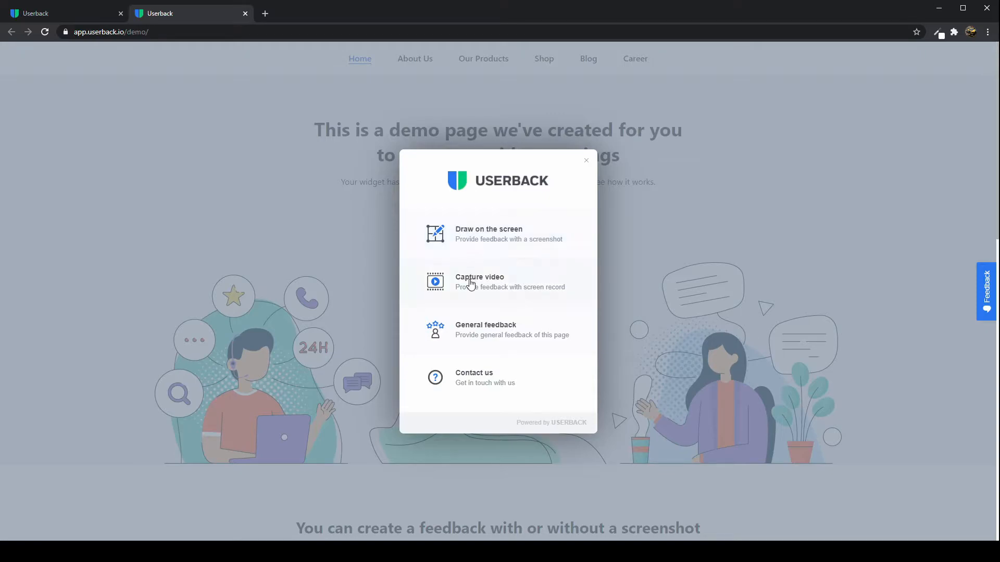
mouse_move(475, 373)
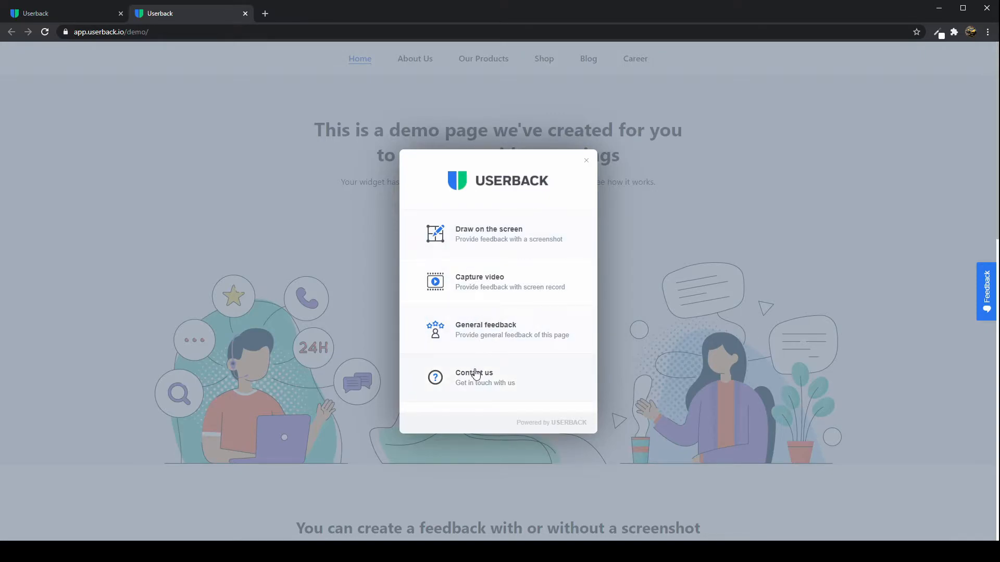
mouse_move(493, 244)
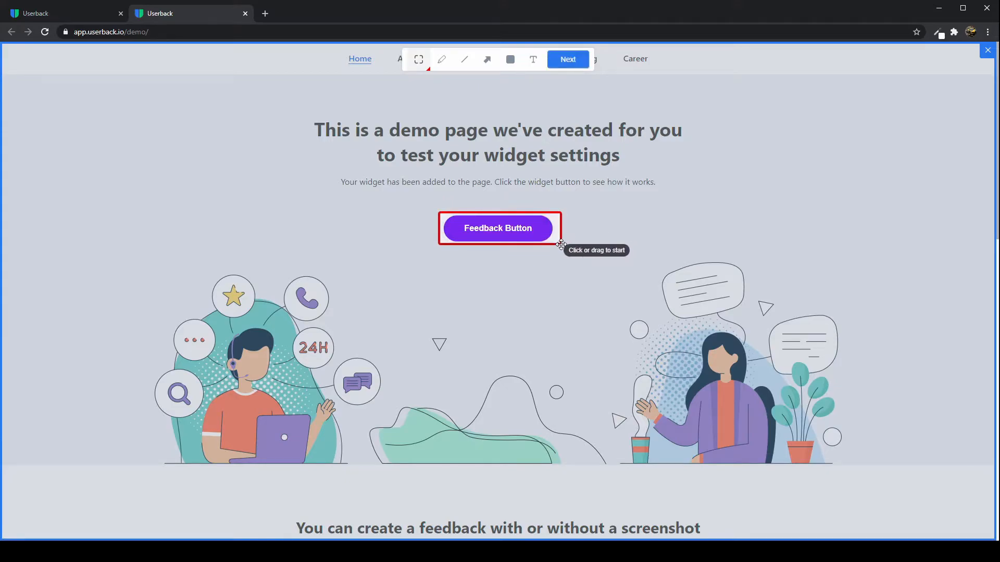
- Pin the comment 'Please remove this button' beside the Feedback Button and save it
click(572, 230)
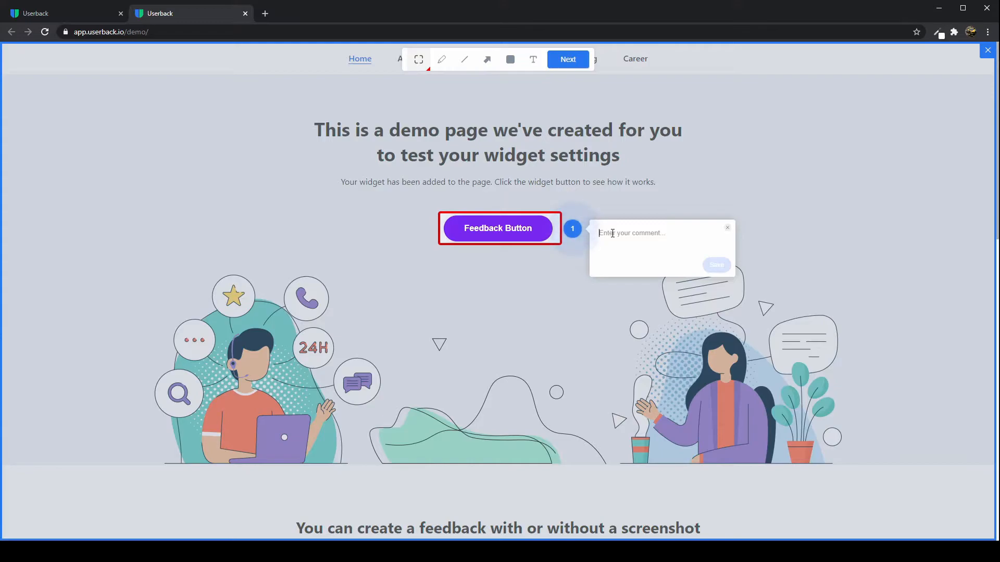
text(Pl)
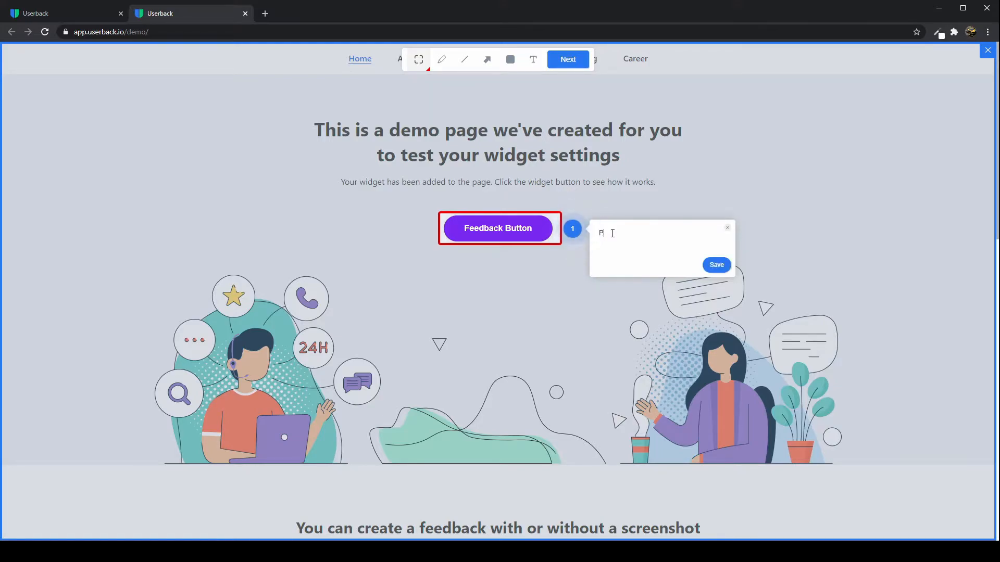
text(Please remove this button)
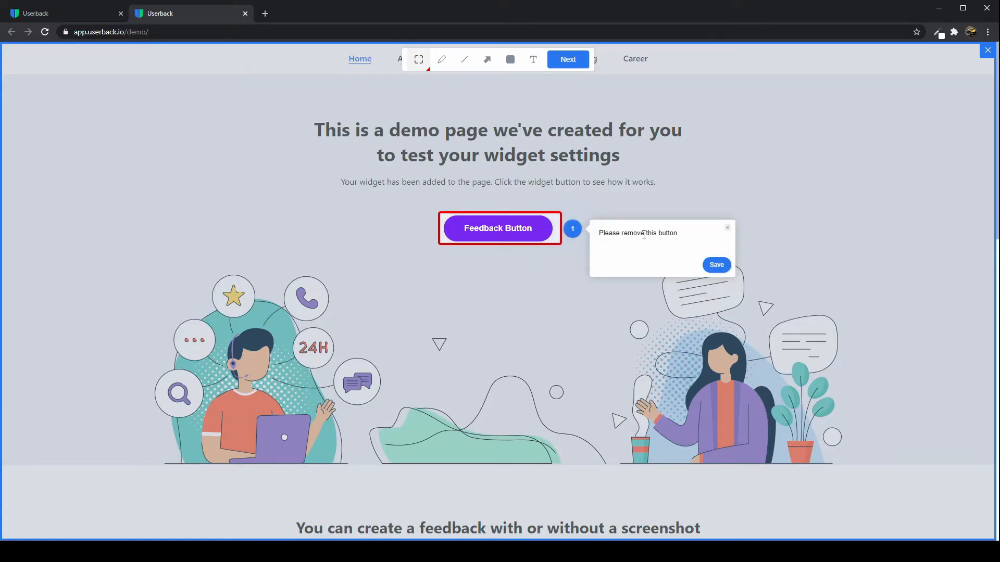
click(715, 265)
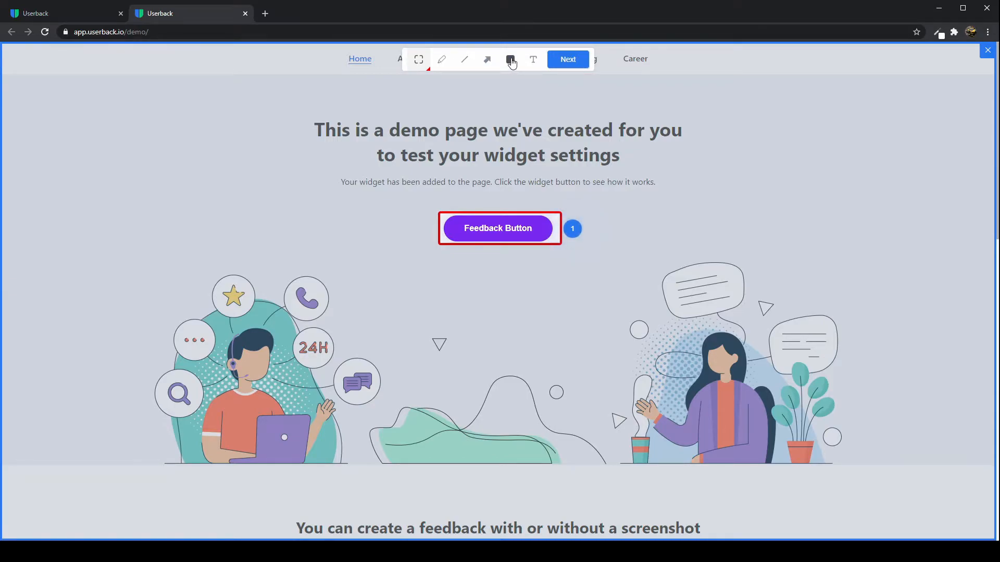
- Black out the headline, draw arrow, line and scribble annotations, and dismiss the empty comment
click(511, 59)
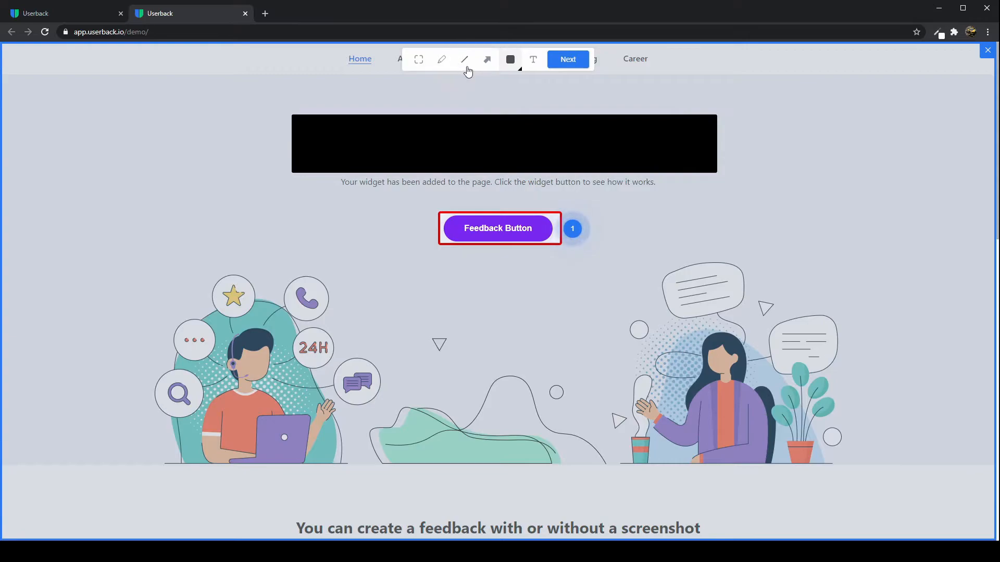
click(487, 59)
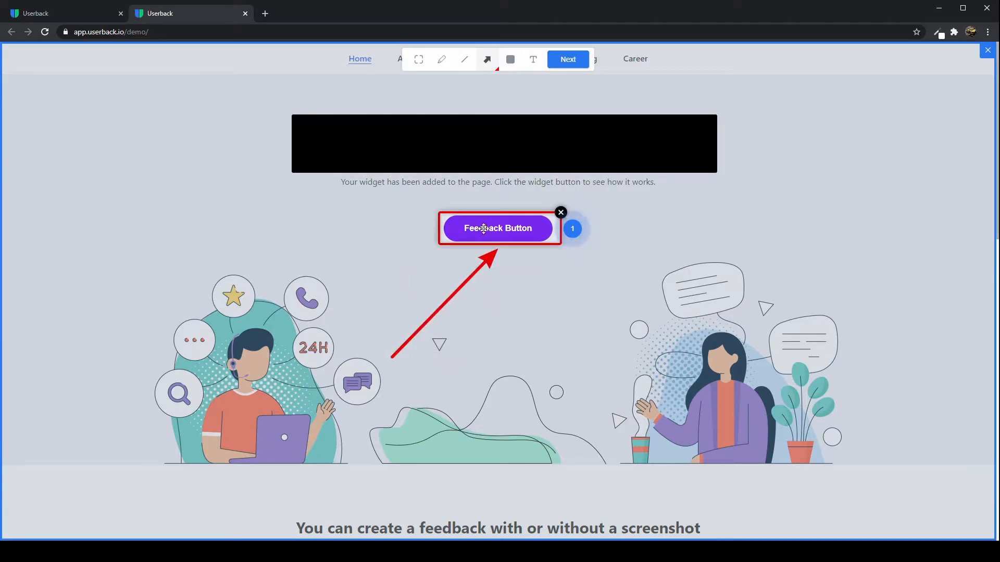
click(465, 58)
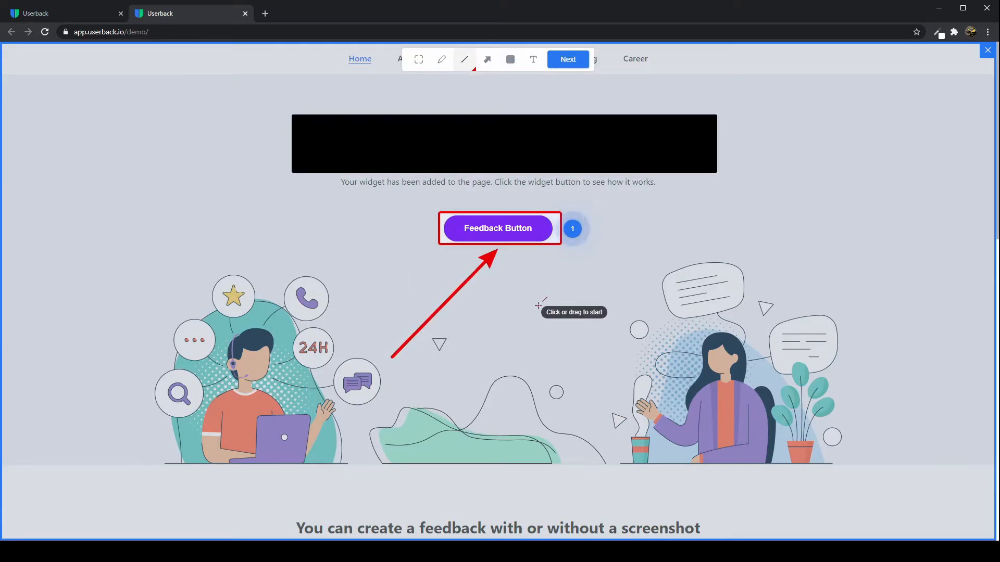
drag(541, 305, 749, 291)
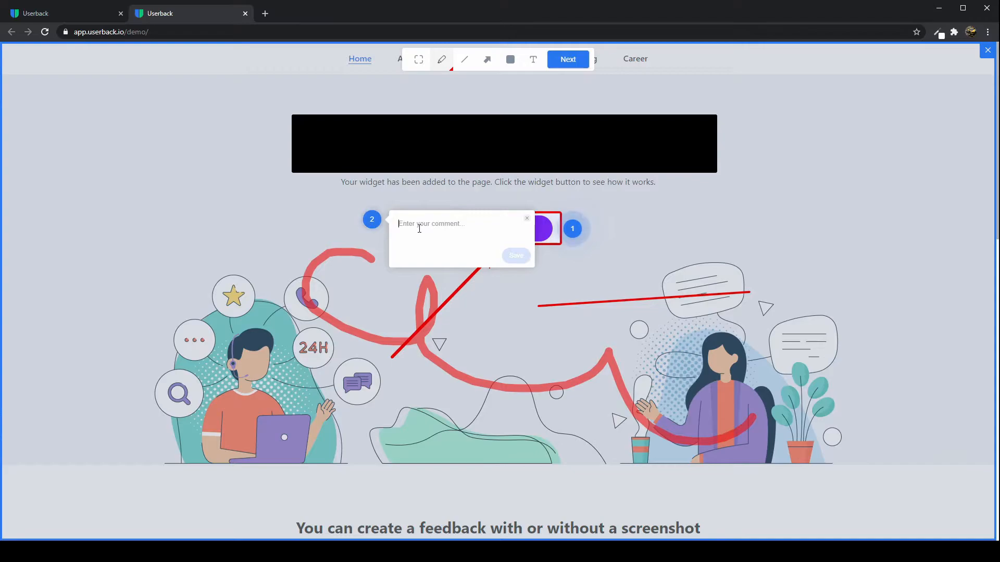
text(Th)
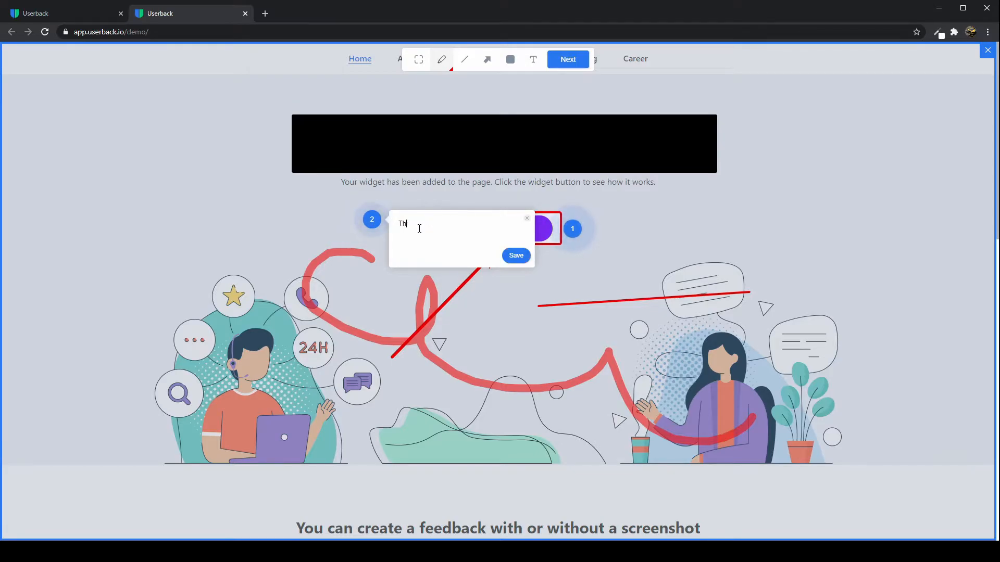
click(515, 255)
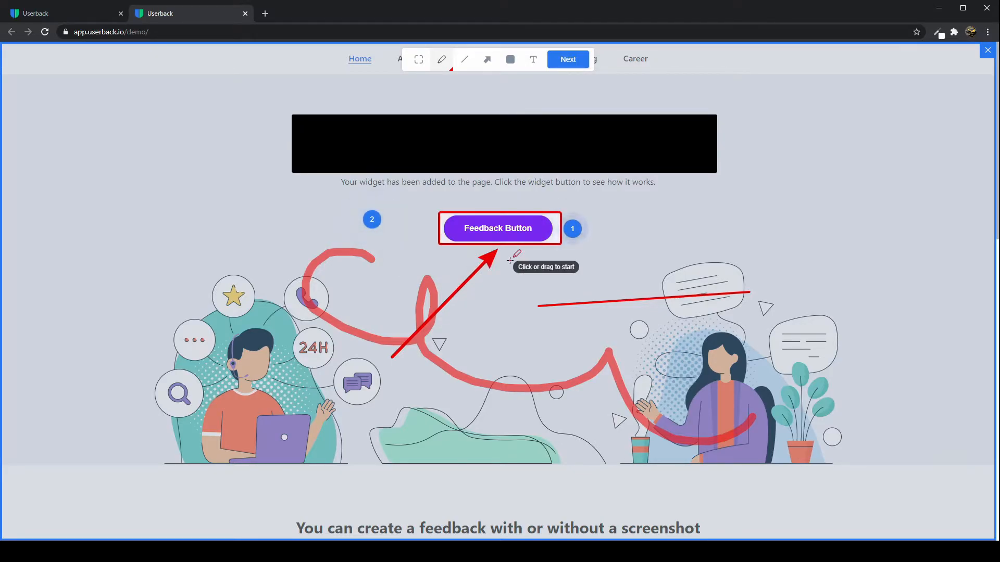
- Submit the screenshot feedback with the comment 'This is a final comment'
click(499, 228)
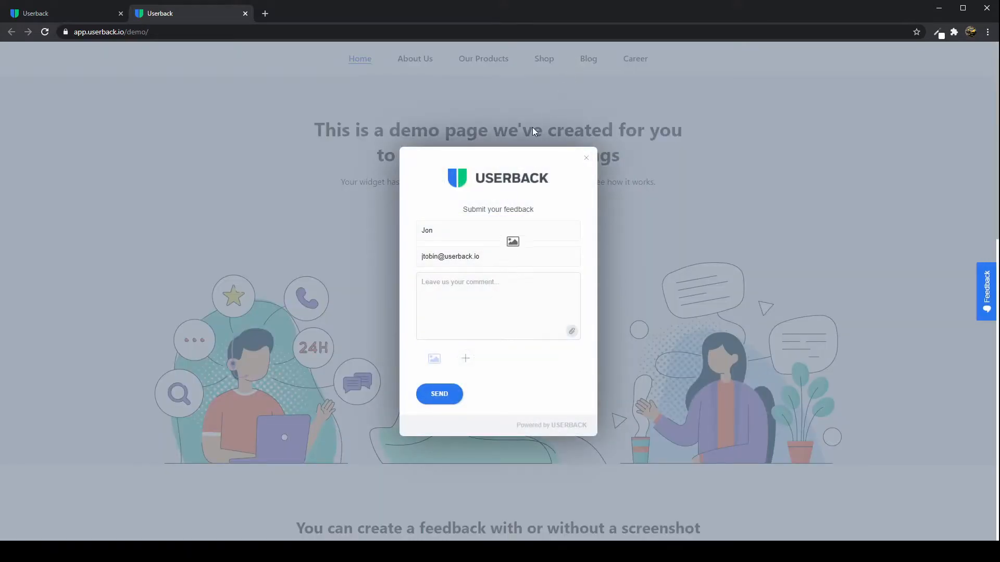
click(433, 358)
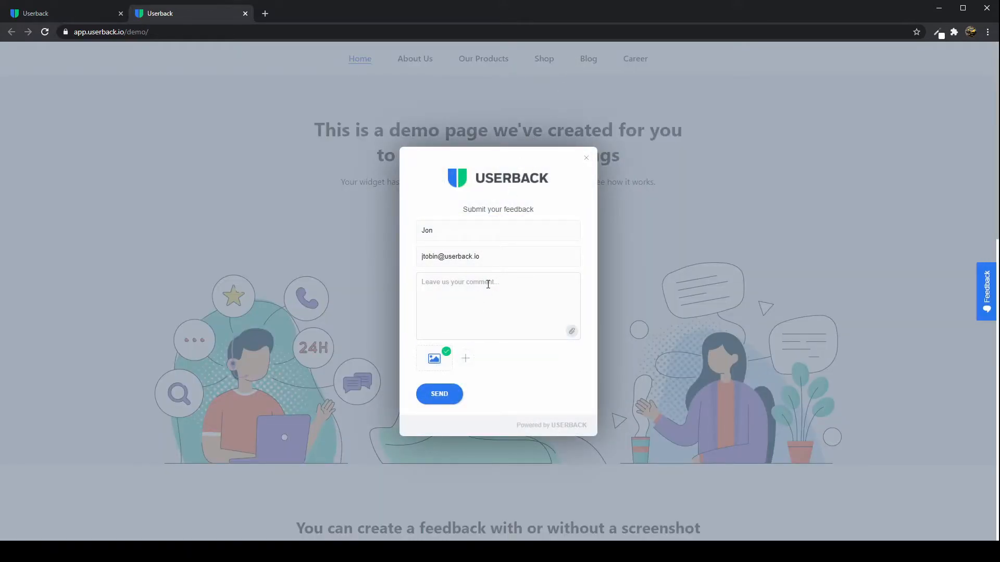
text(This is a final)
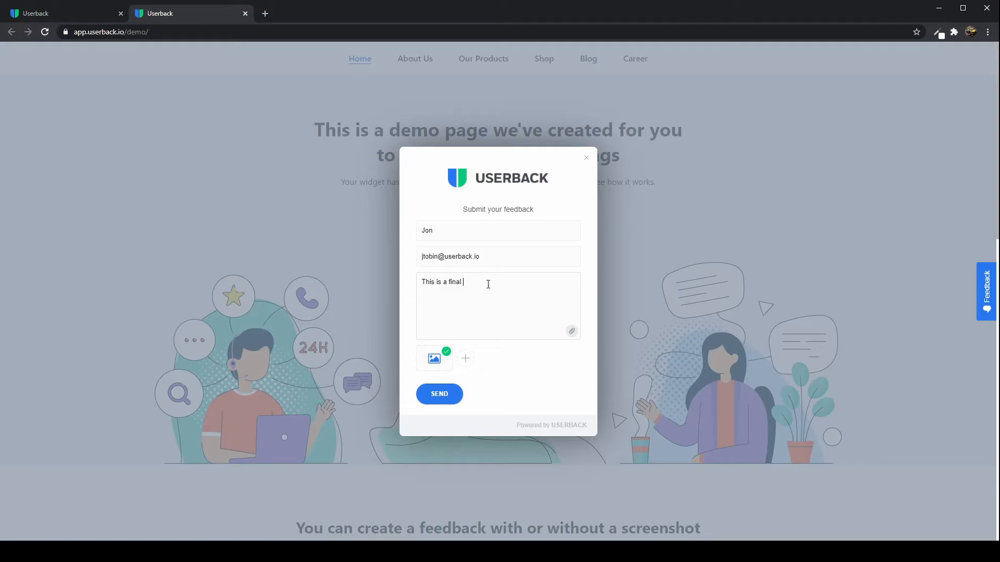
click(438, 394)
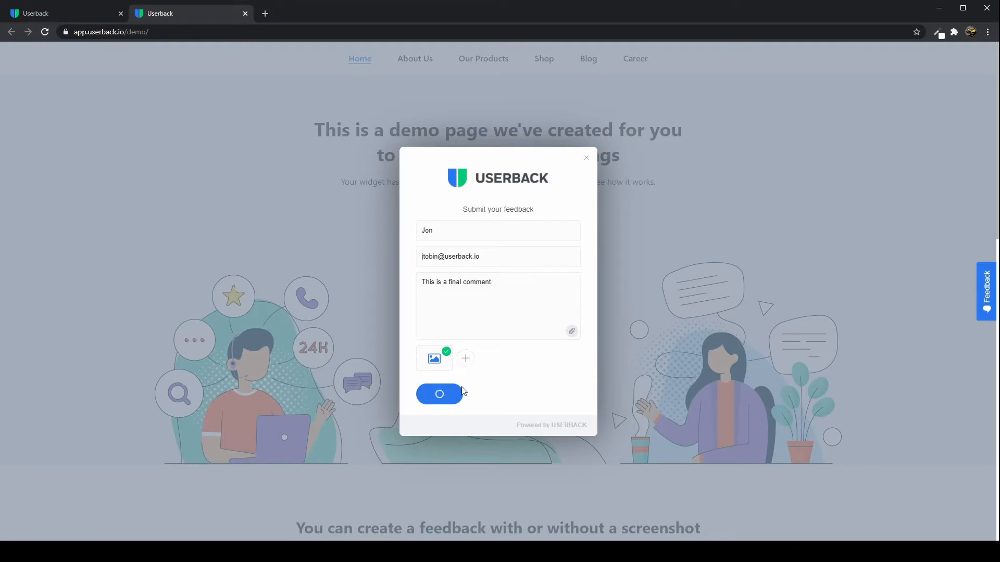
- Reopen the widget and choose Capture video feedback
click(440, 394)
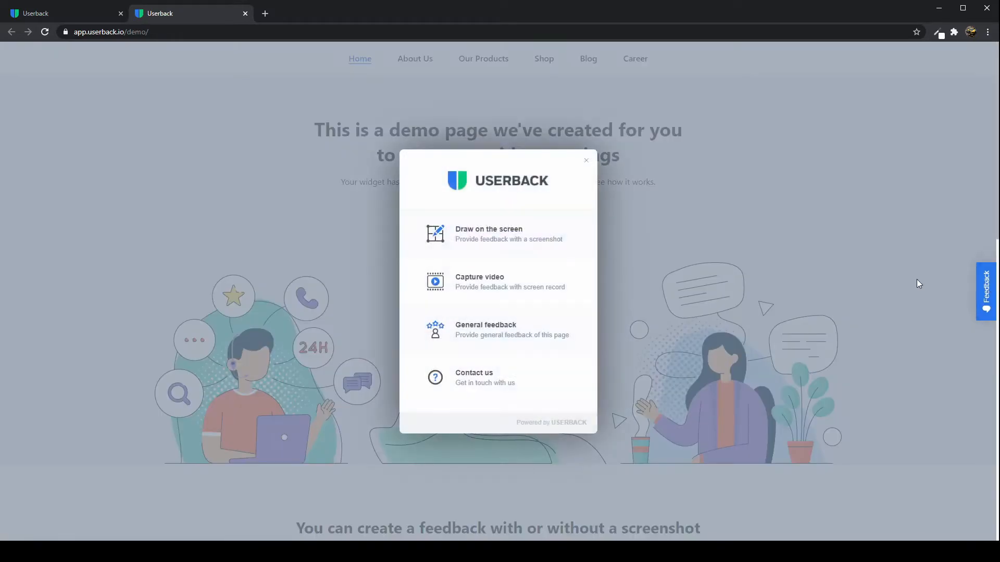
click(584, 160)
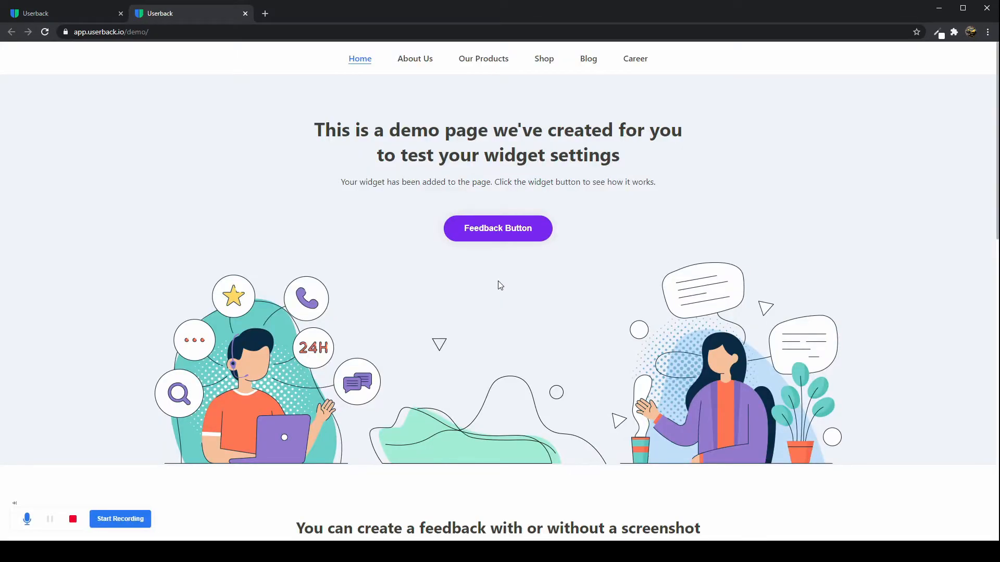
mouse_move(149, 498)
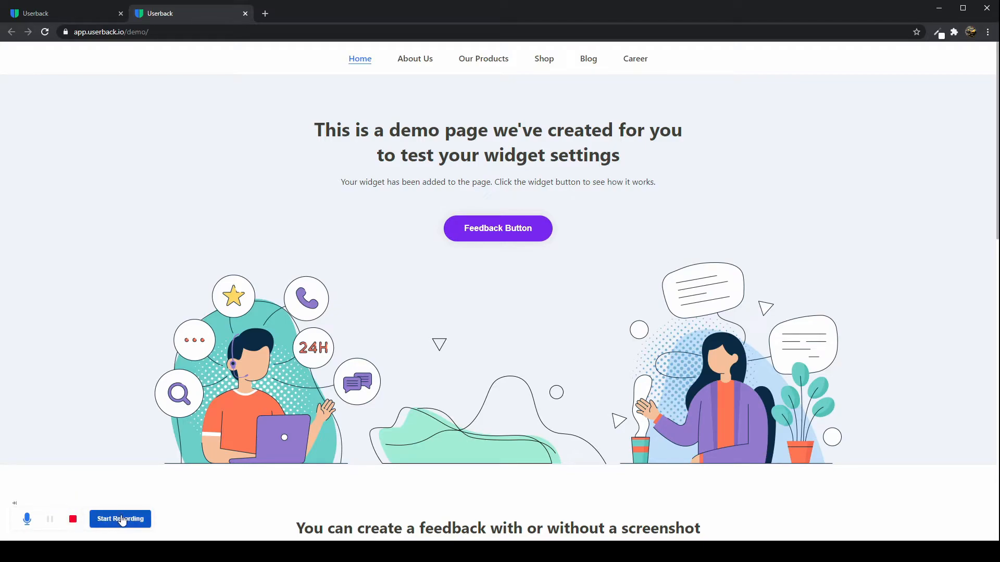
- Start recording and share the Chrome application window showing the demo page
click(120, 519)
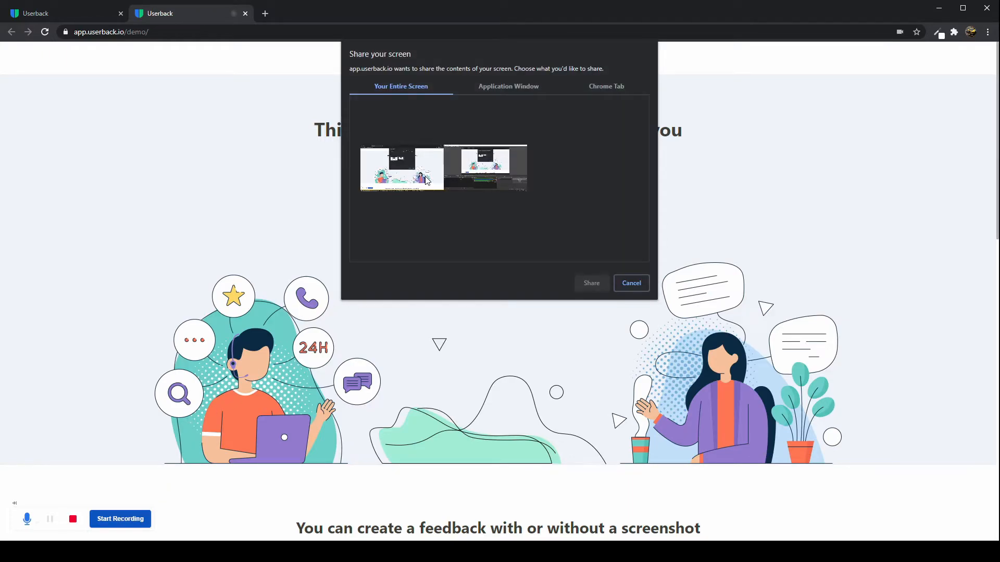
click(508, 86)
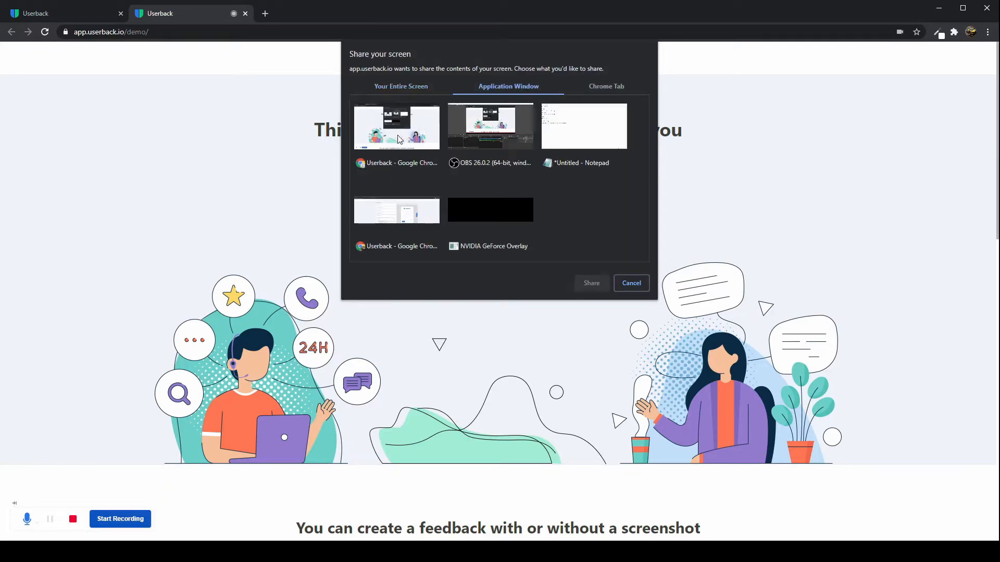
click(630, 283)
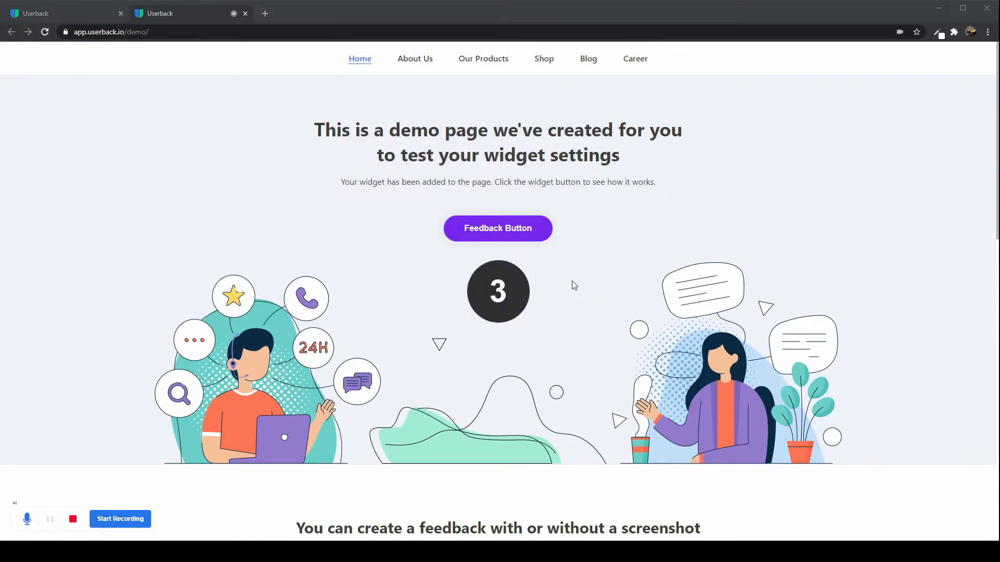
mouse_move(394, 261)
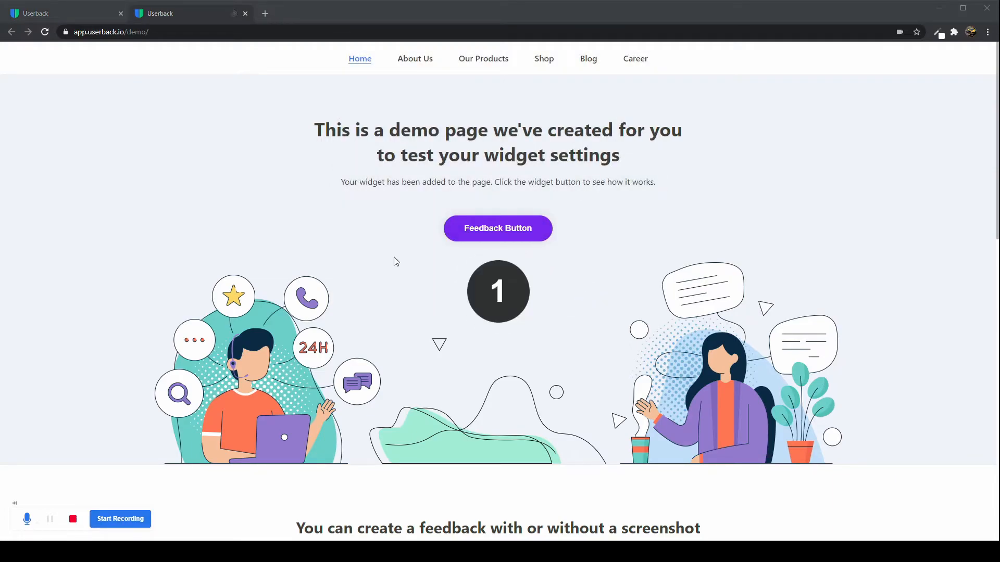
click(119, 519)
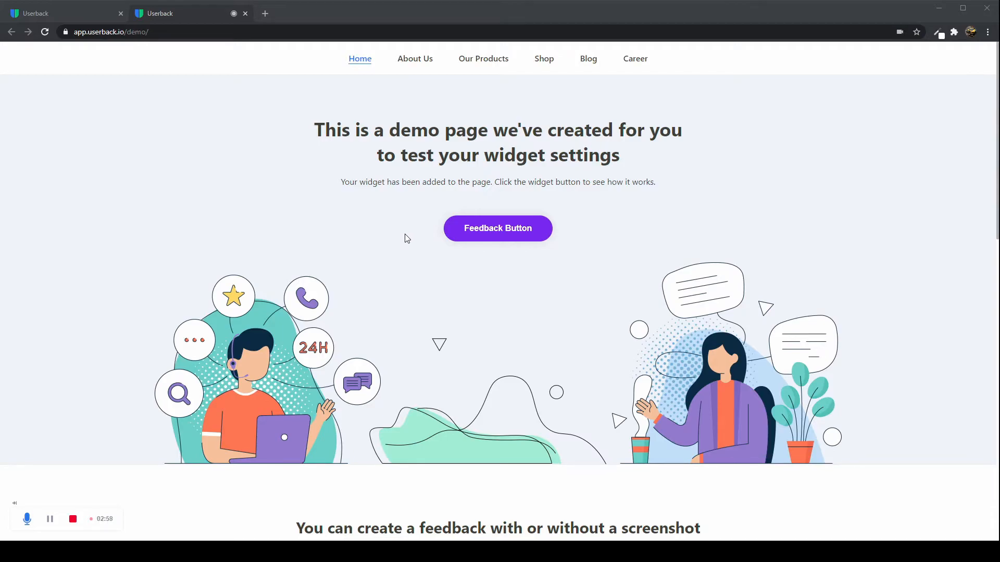
- Record scrolling the demo page and highlight the newsletter heading in the clip
scroll(down, 3)
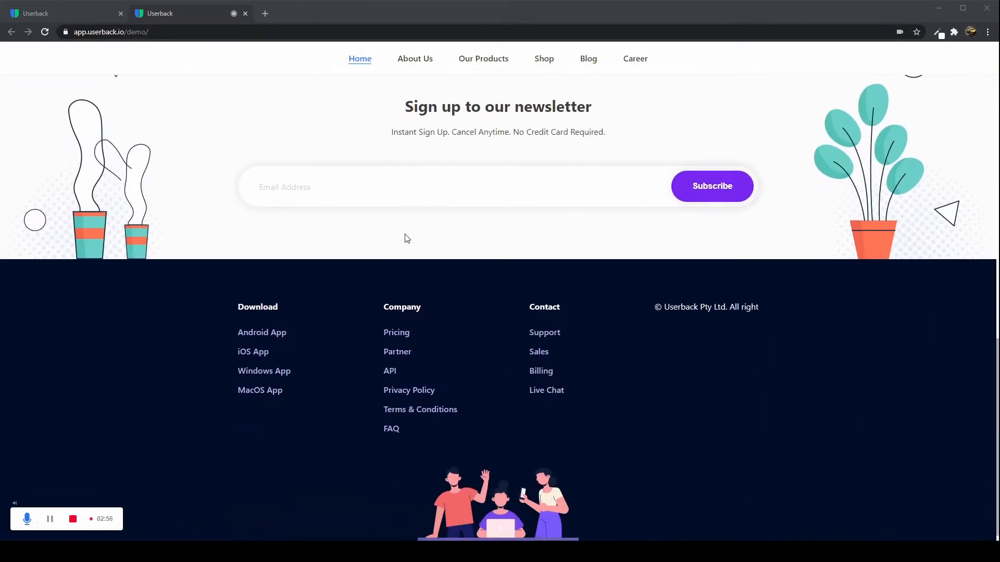
scroll(up, 3)
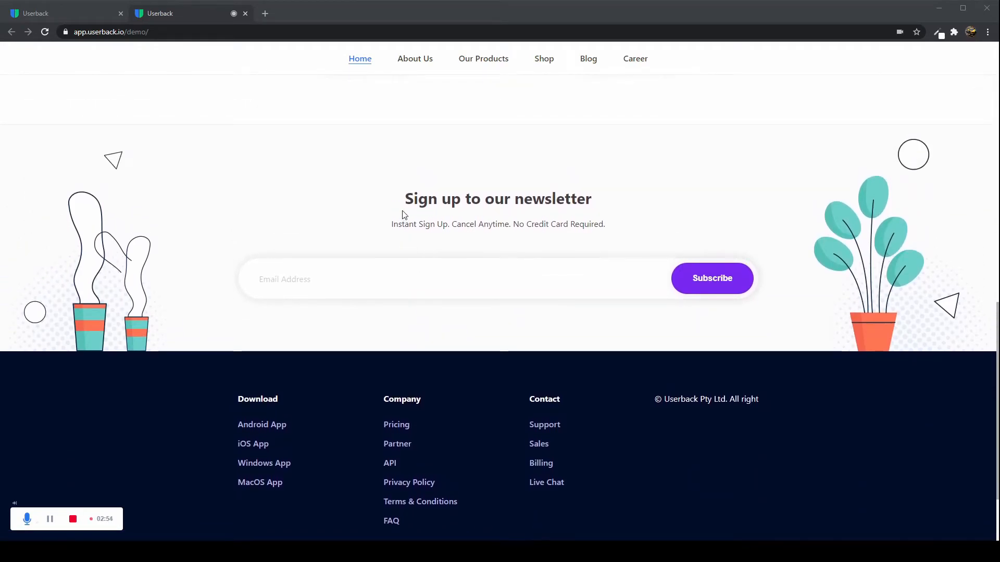
drag(404, 198, 582, 198)
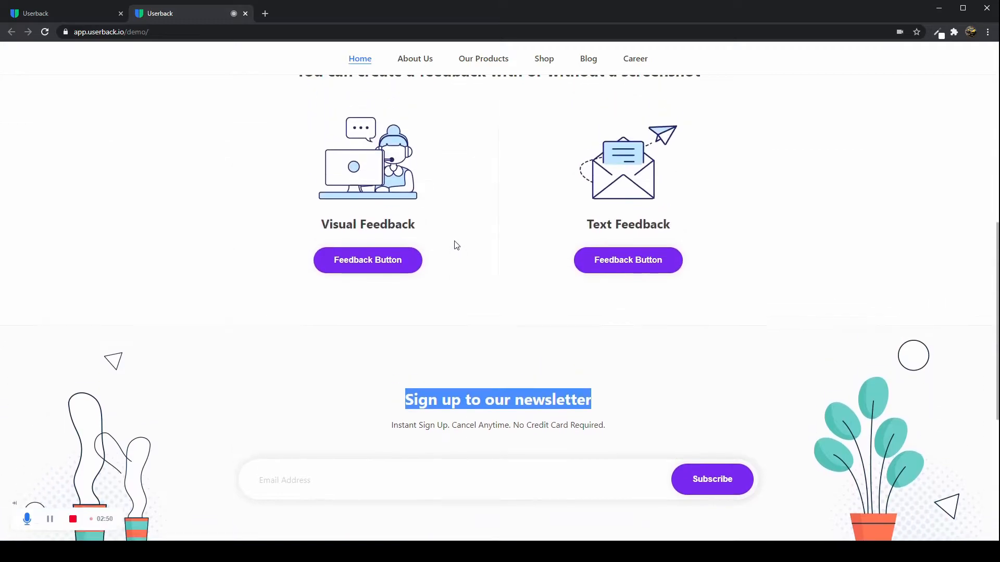
scroll(up, 3)
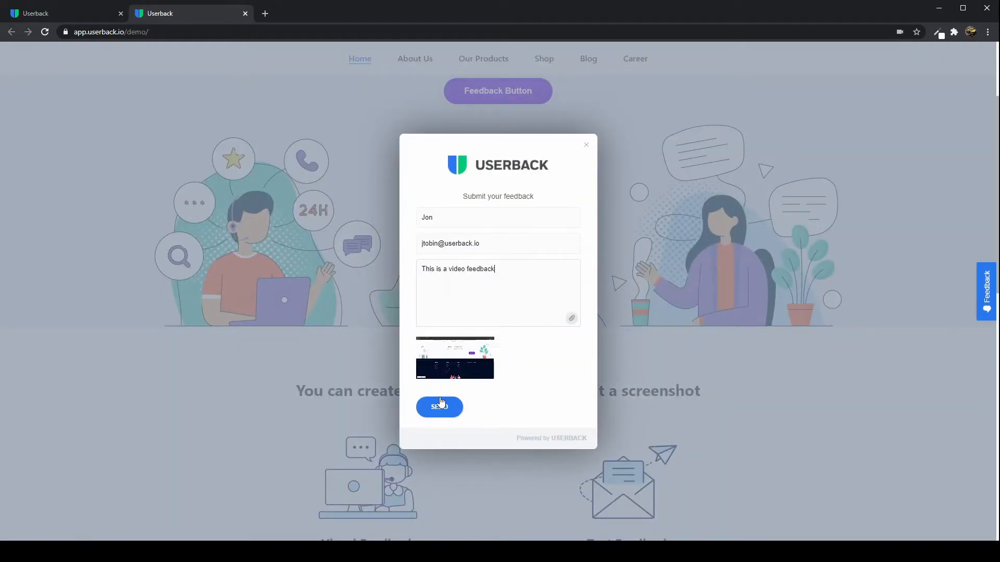
- Send the video feedback and dismiss the thank-you confirmation to return to the demo page
click(439, 408)
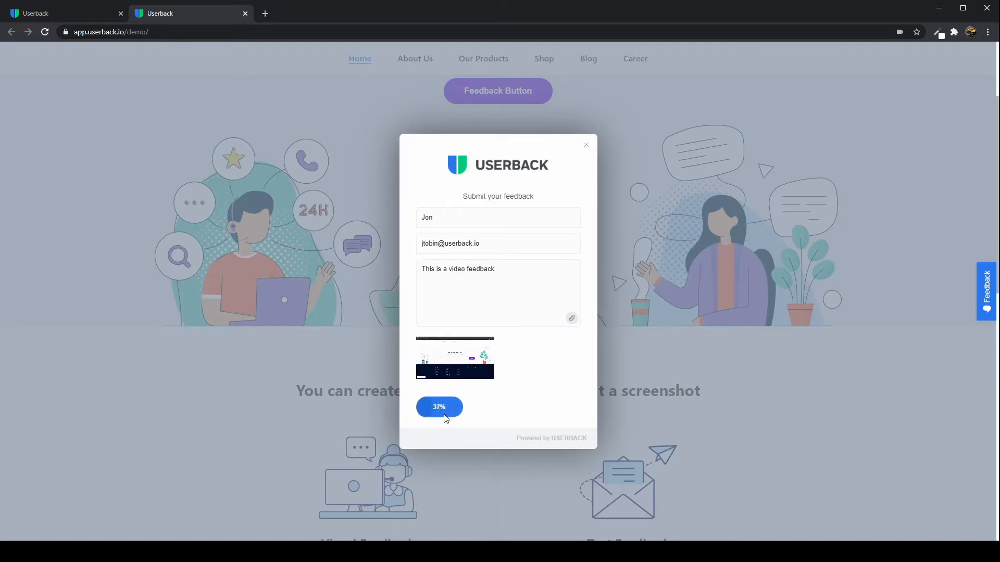
click(438, 407)
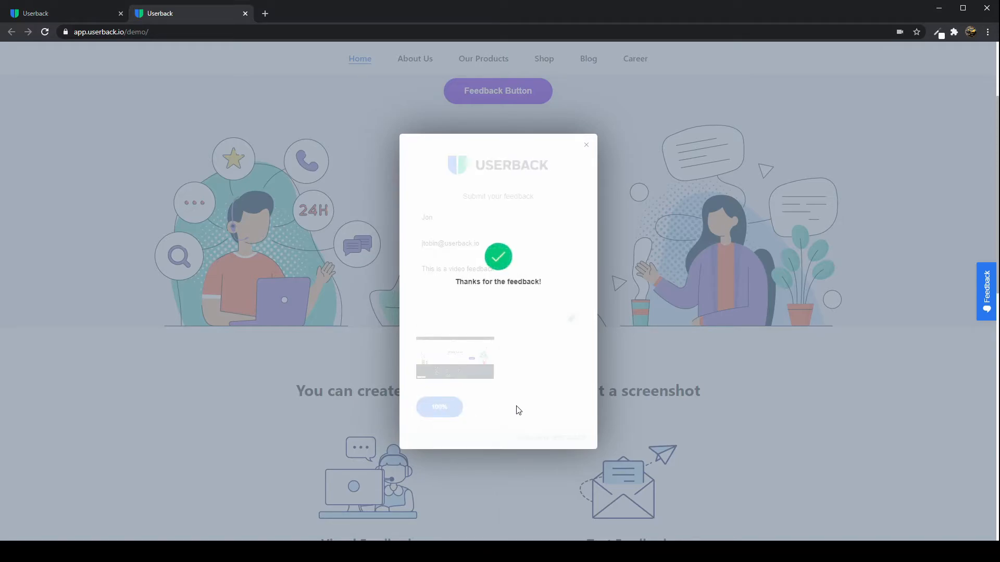
click(584, 145)
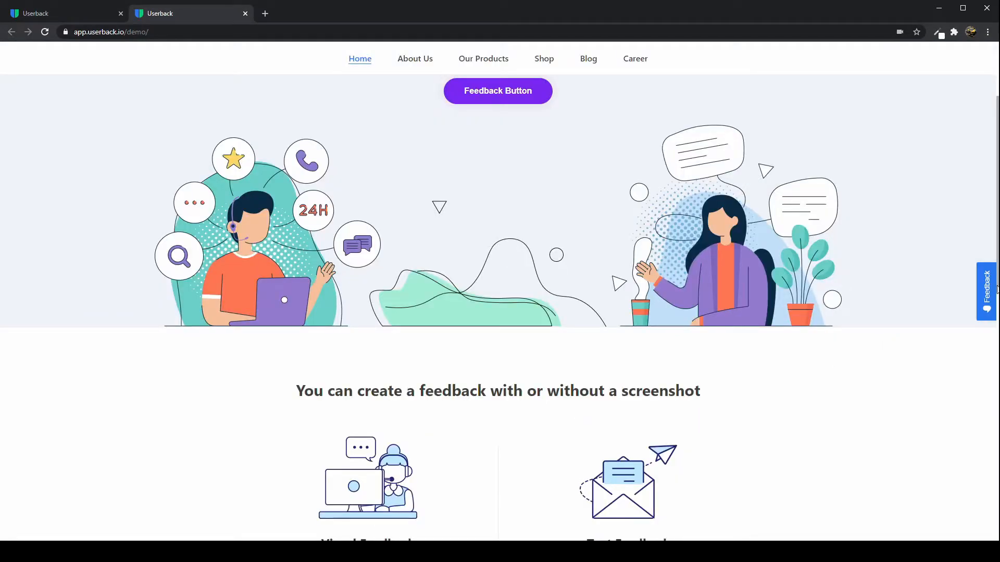
click(497, 90)
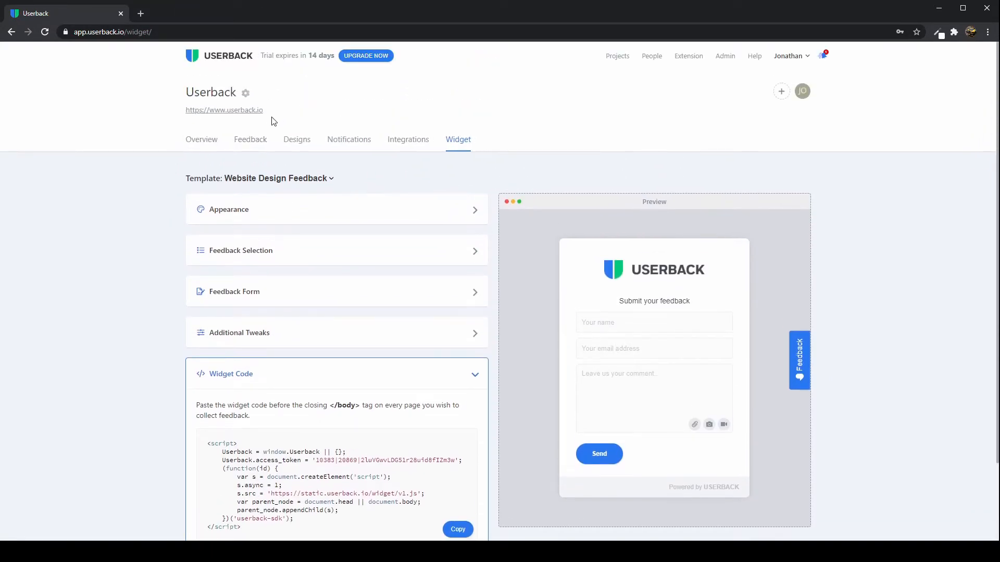
- Go to the project's Feedback list to reach screenshot feedback #718362
click(250, 138)
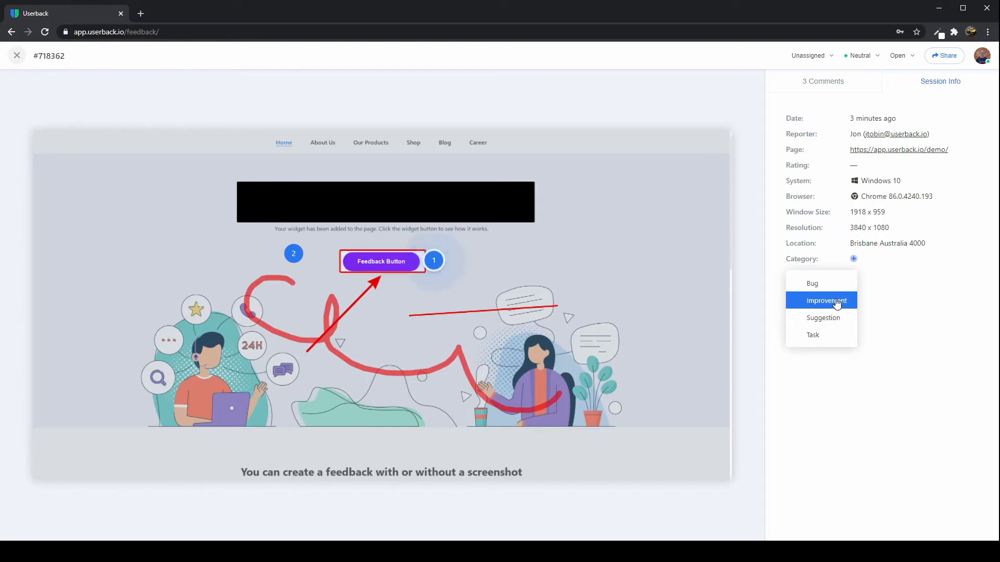
- Set feedback #718362's category to Improvement and bring up its Share Feedback dialog
click(826, 300)
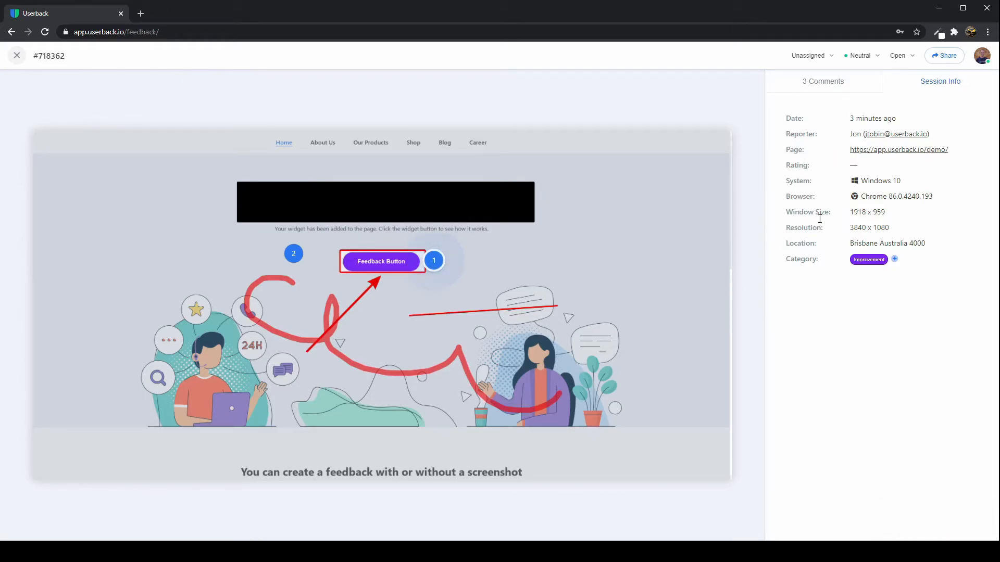
click(943, 55)
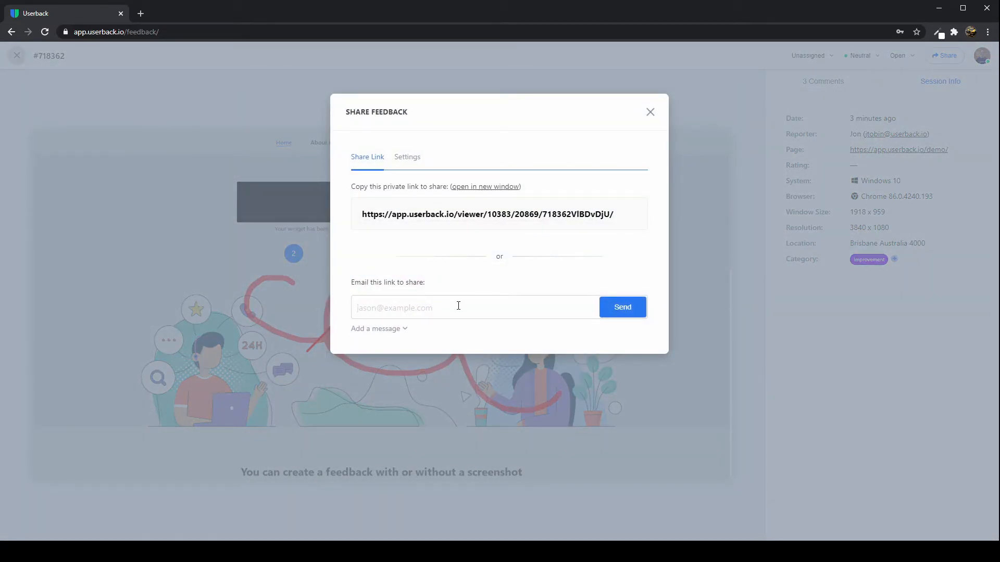
mouse_move(437, 292)
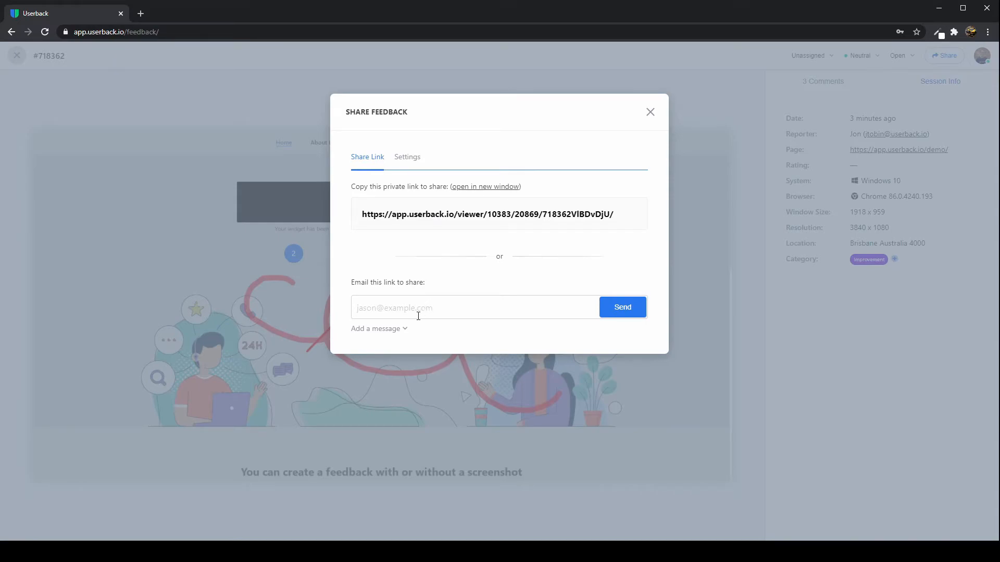
mouse_move(670, 101)
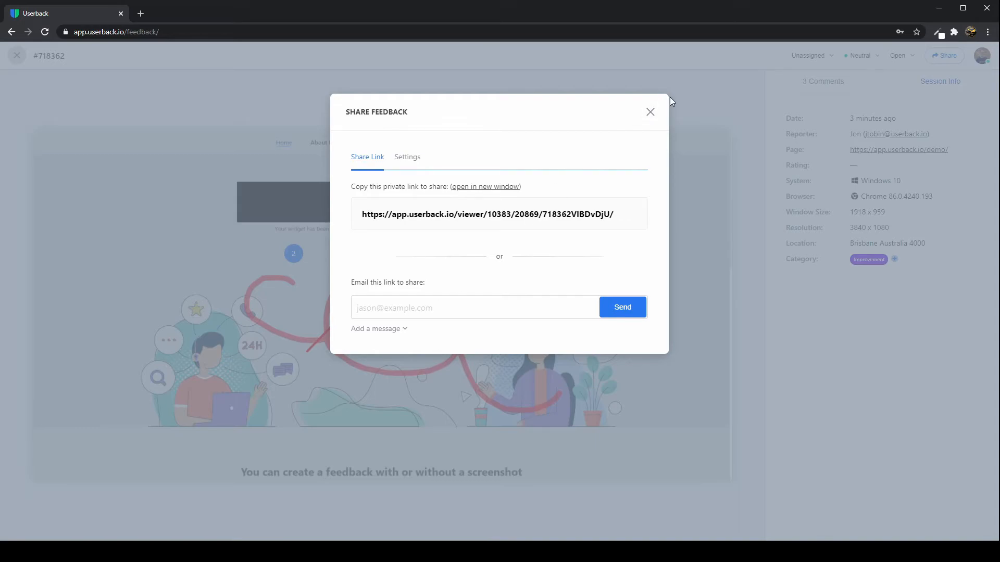
- Close the share dialog and view the video feedback #718364
click(650, 111)
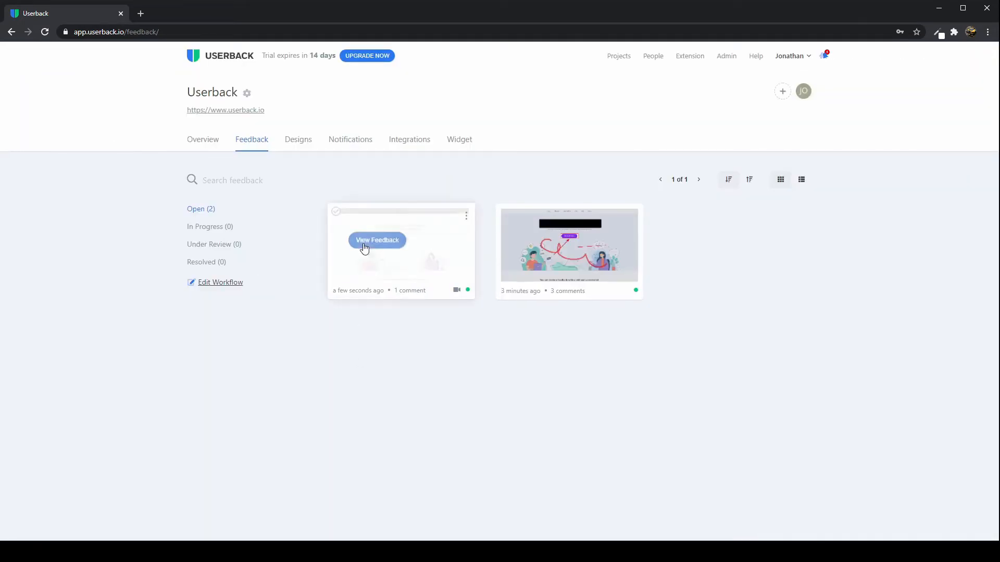
click(377, 241)
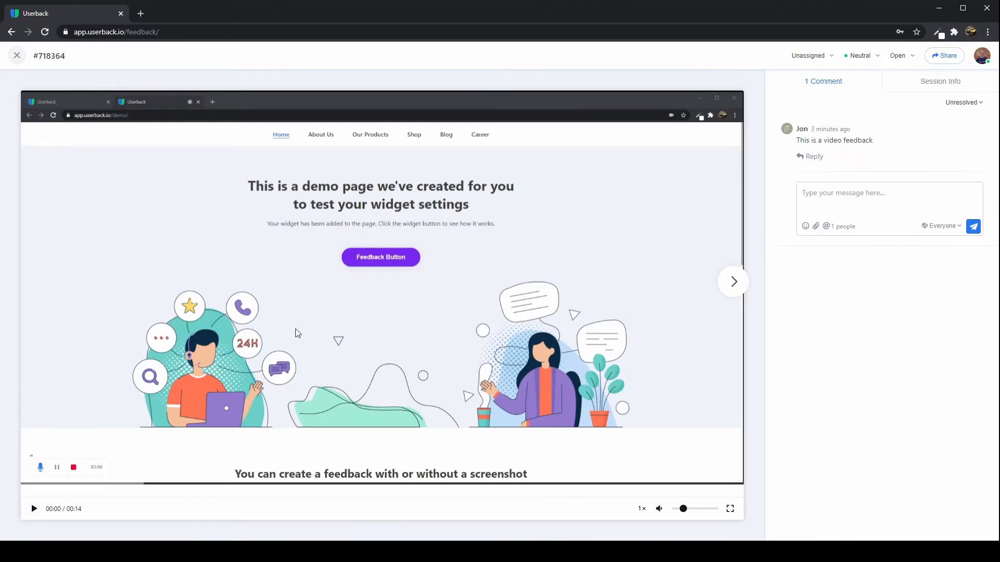
mouse_move(41, 527)
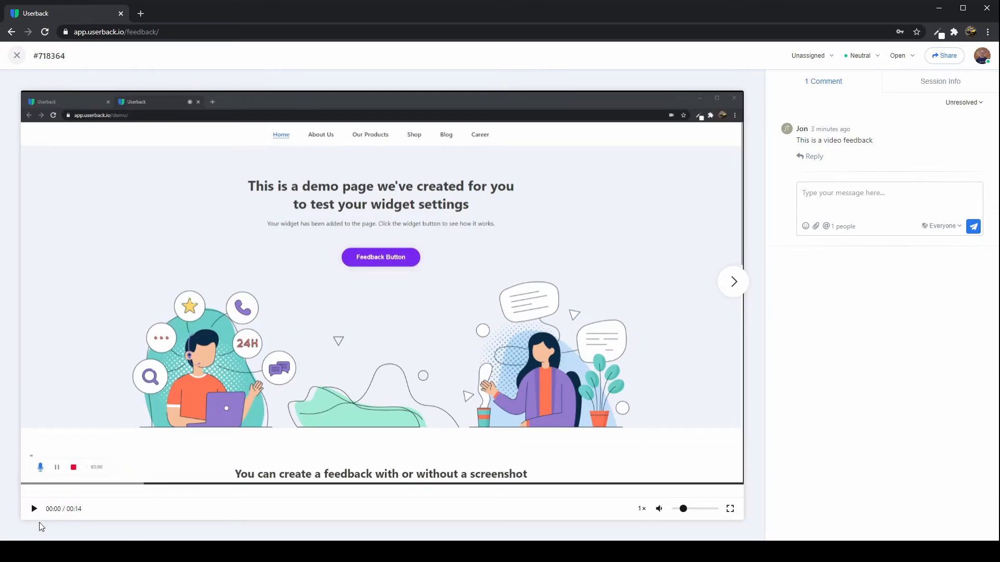
mouse_move(116, 488)
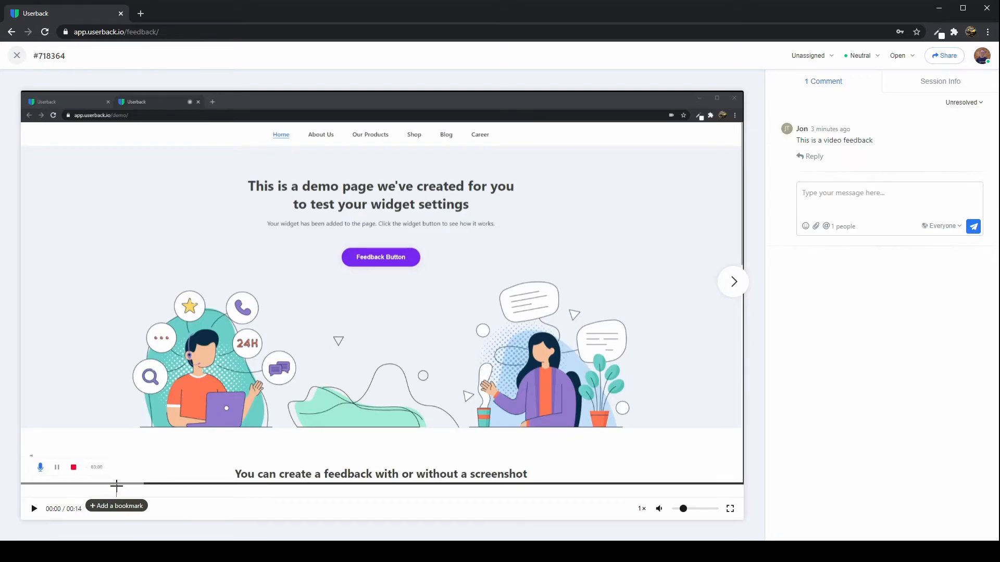
- Post a note "Really important" at 00:02 of the video and mark it resolved
click(116, 507)
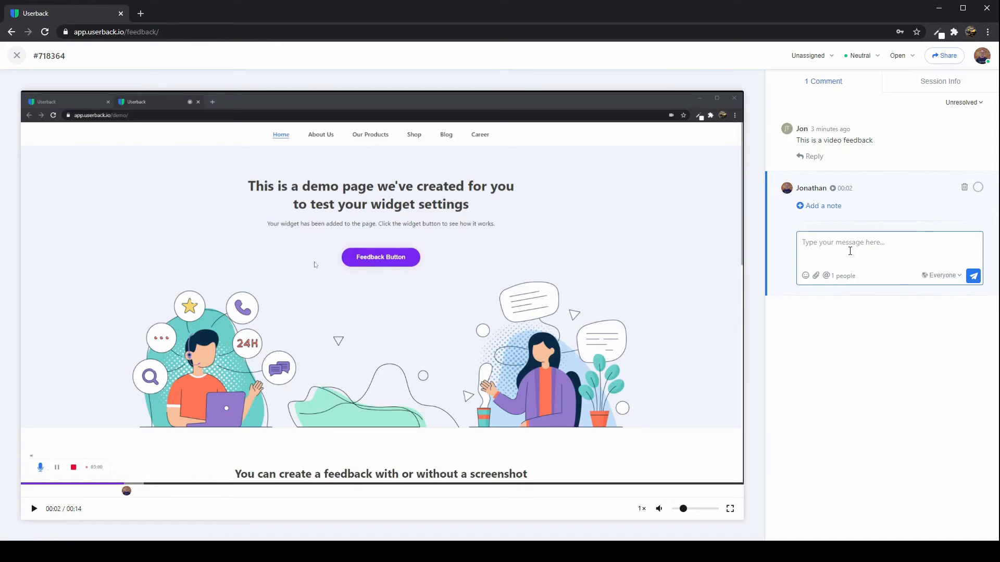
text(Really impor)
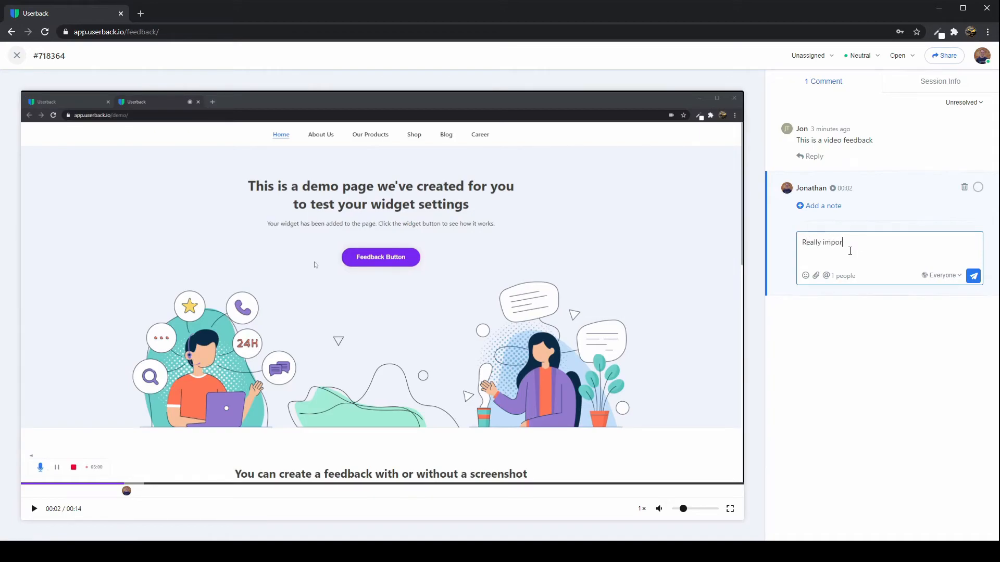
click(973, 275)
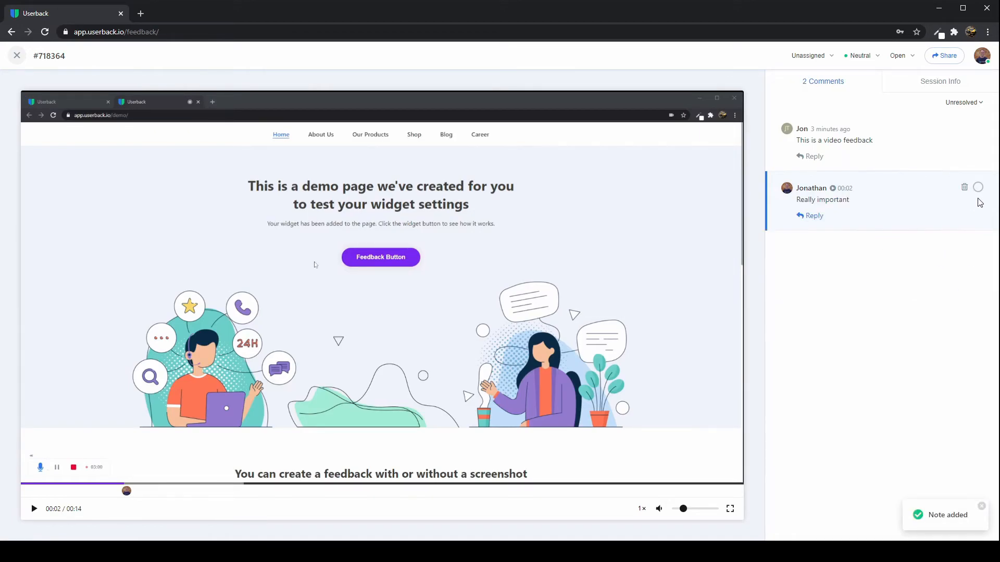
click(978, 187)
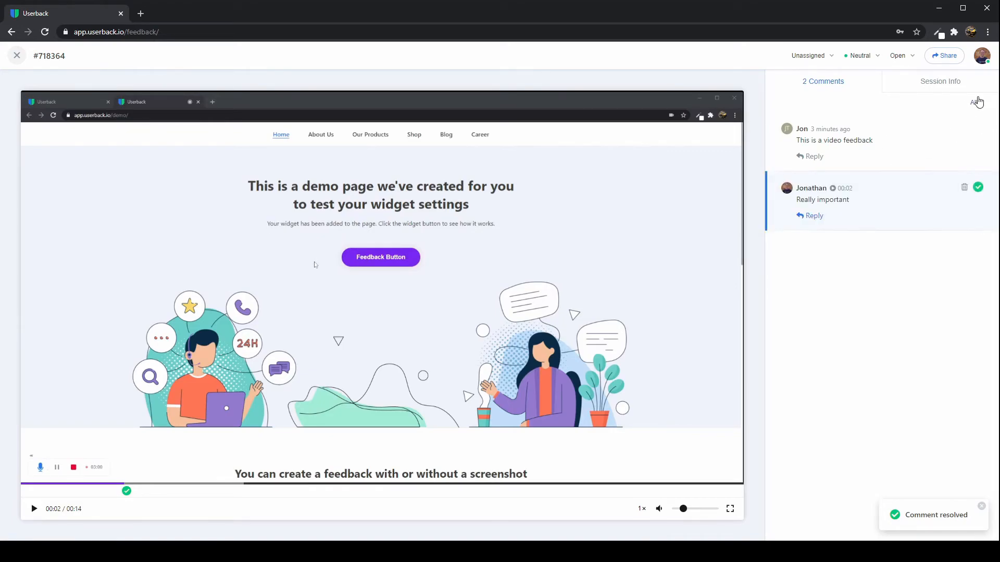
- Show all comments including resolved ones, then return to the feedback list
click(975, 102)
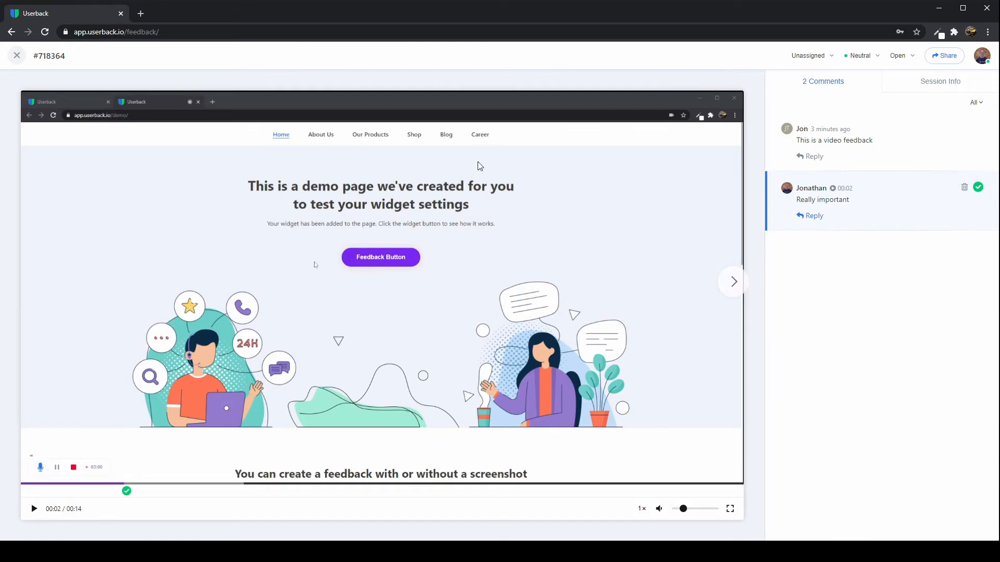
click(17, 55)
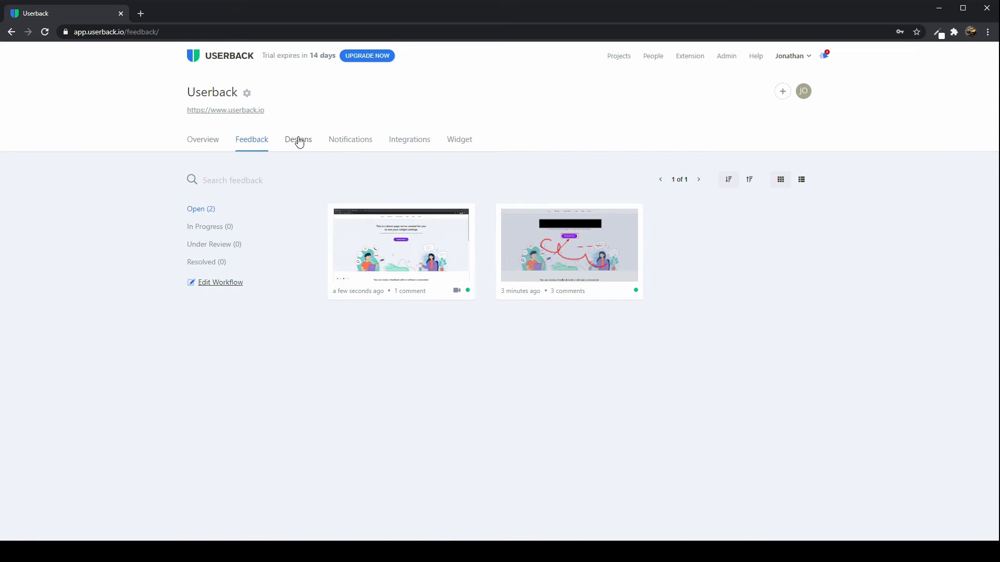
- View the empty Designs page and its video, image or PDF upload options
click(298, 139)
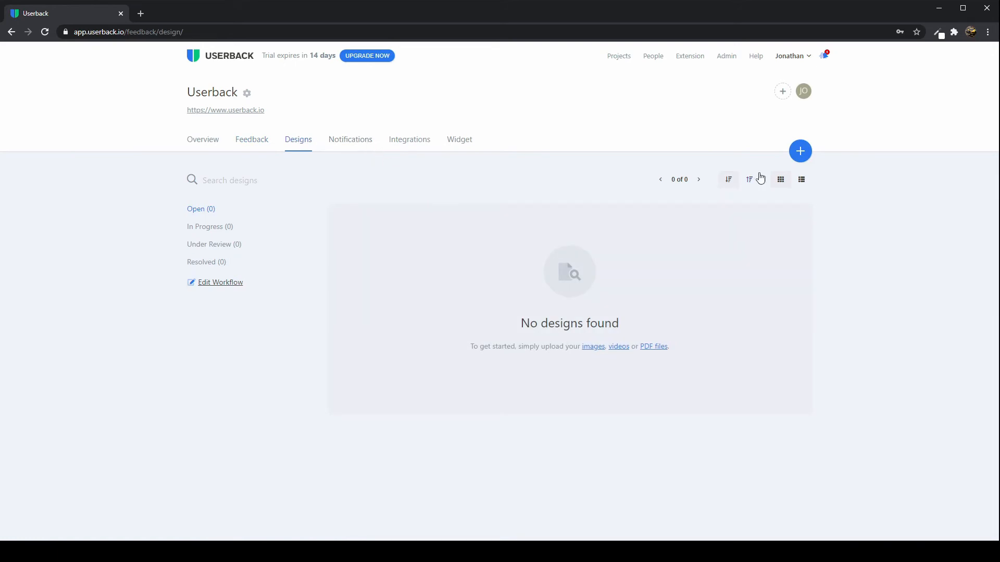
click(800, 151)
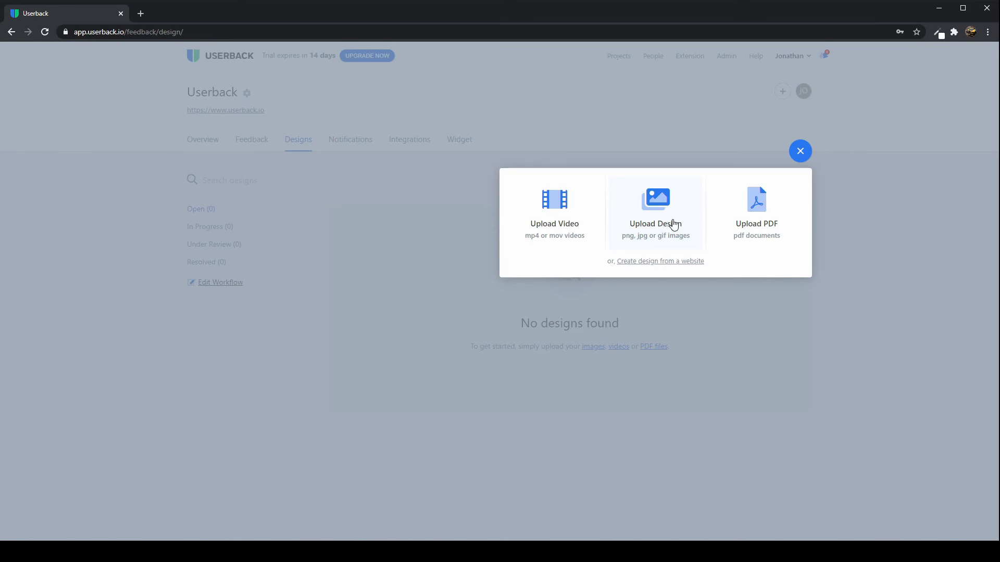
click(800, 151)
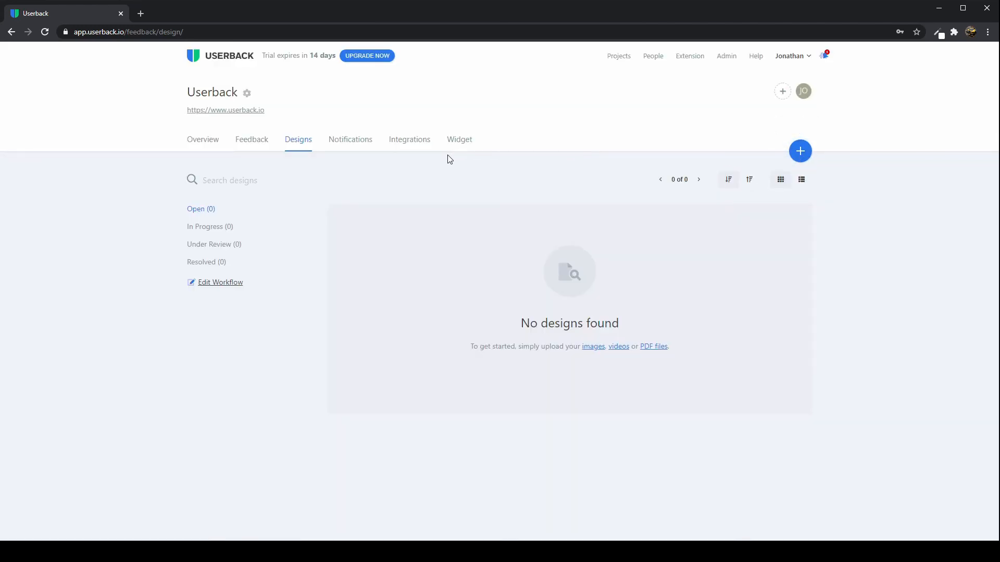
mouse_move(360, 148)
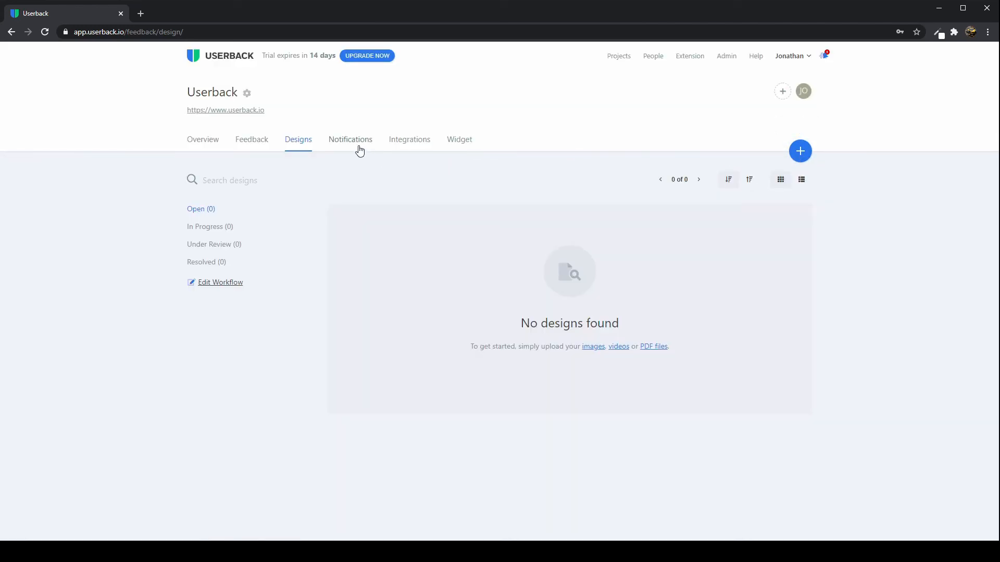
- Review the email notification settings, then the Slack, Teams, Jira, Trello and Basecamp integrations
click(350, 138)
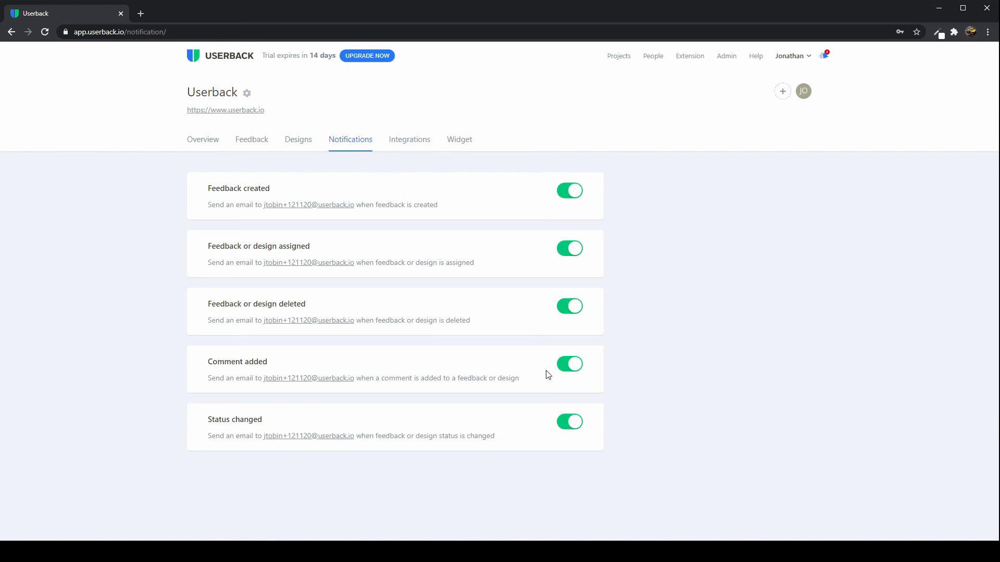
click(408, 139)
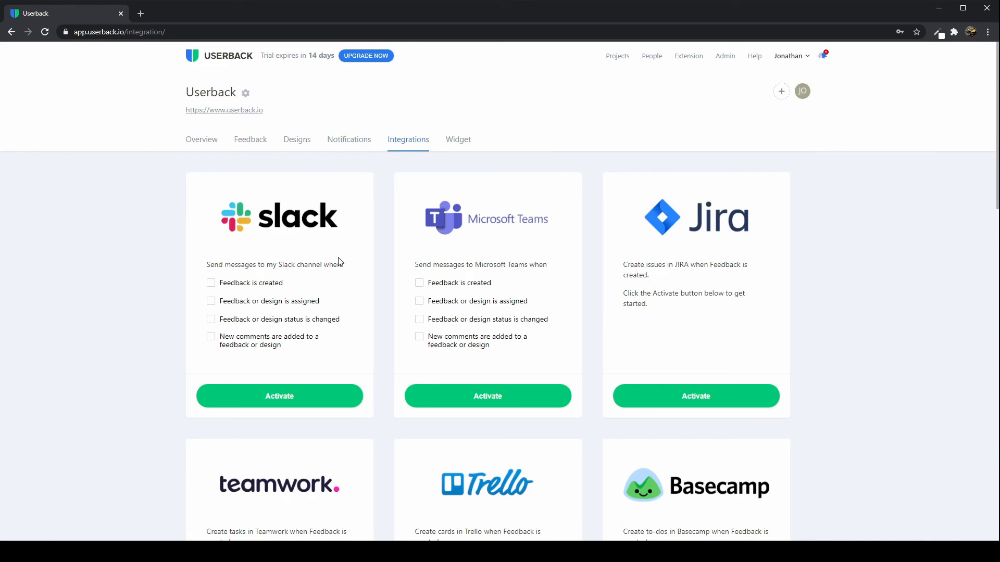
mouse_move(331, 261)
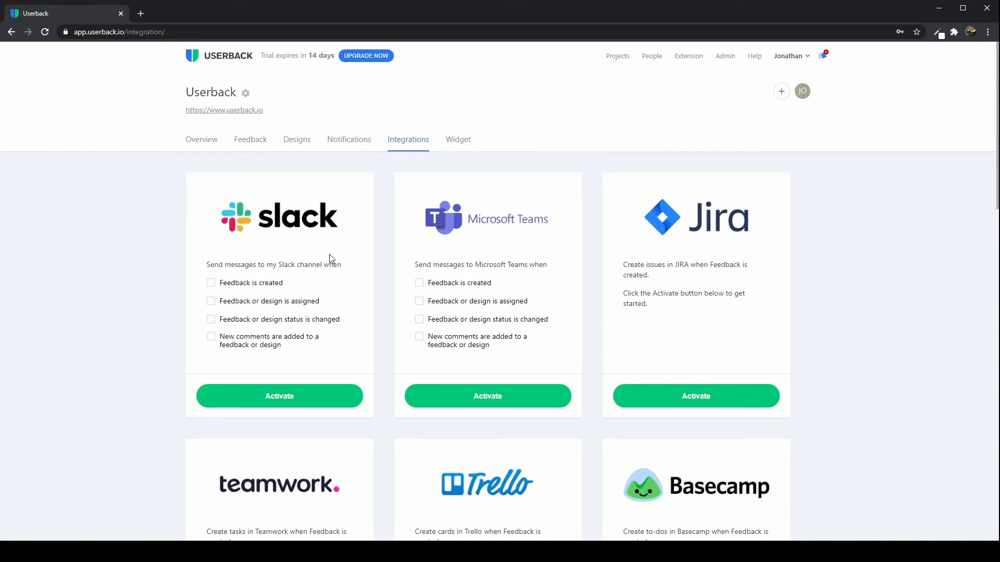
mouse_move(705, 261)
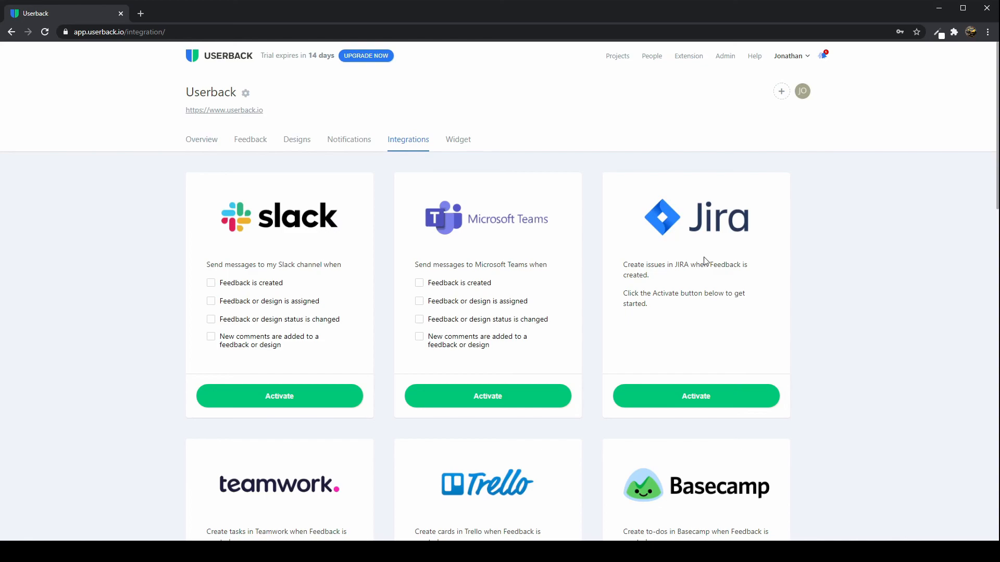
mouse_move(623, 173)
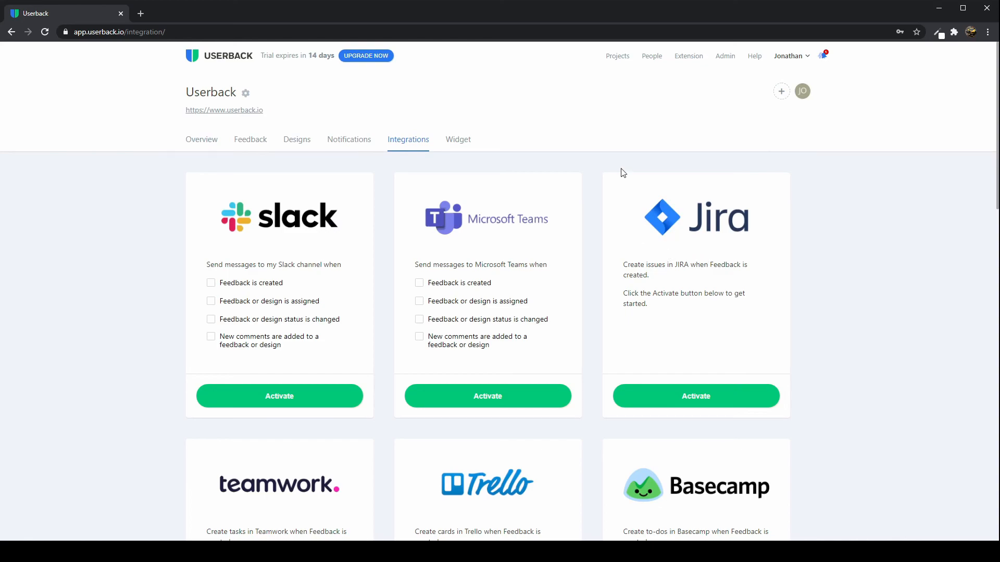
mouse_move(652, 56)
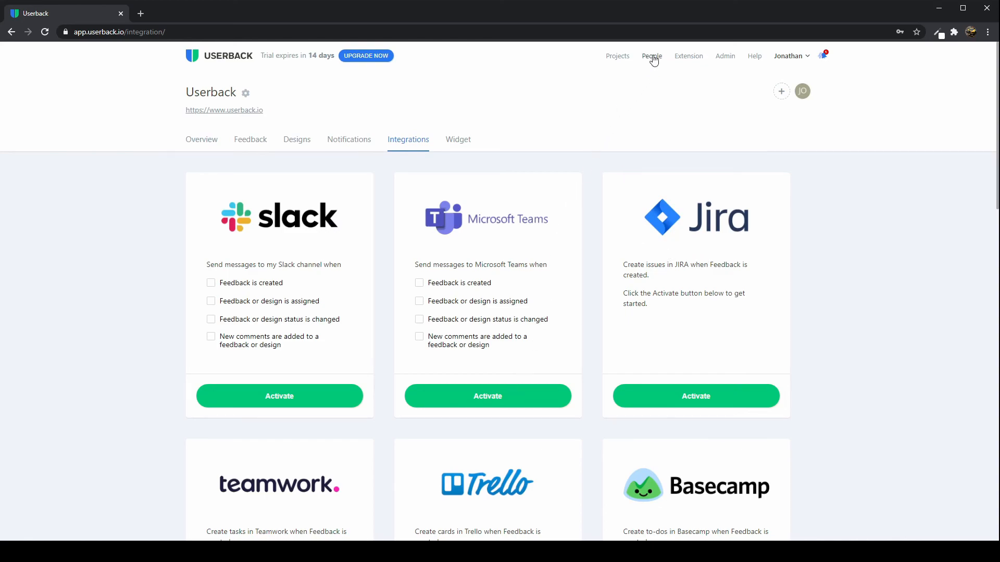
- View the People page listing Jonathan as the account's only member
click(652, 56)
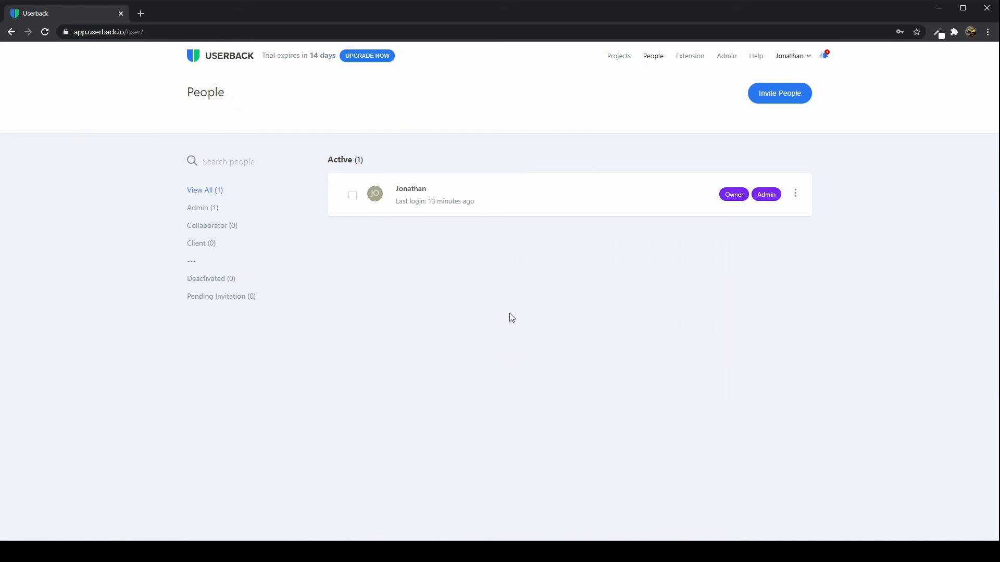
mouse_move(515, 317)
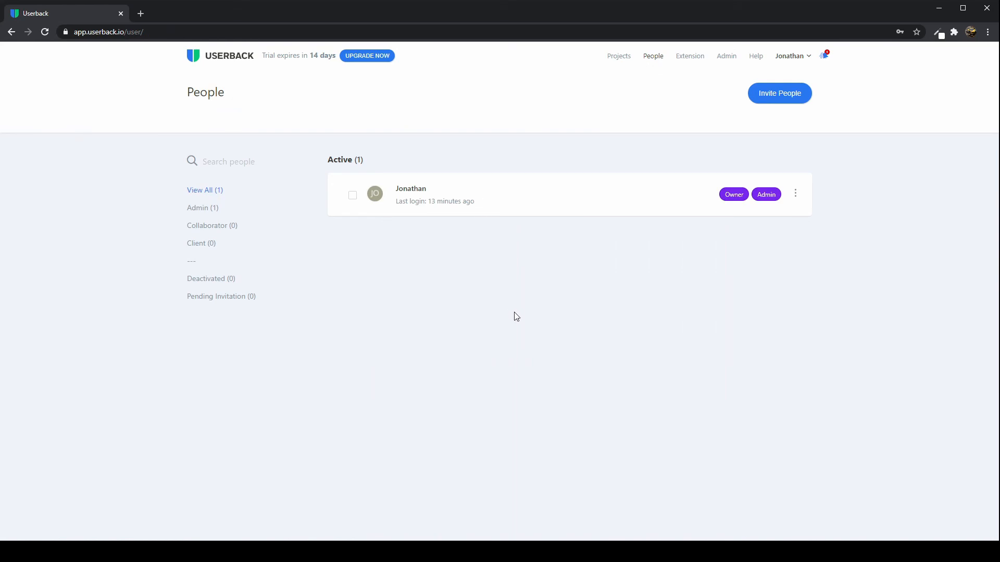